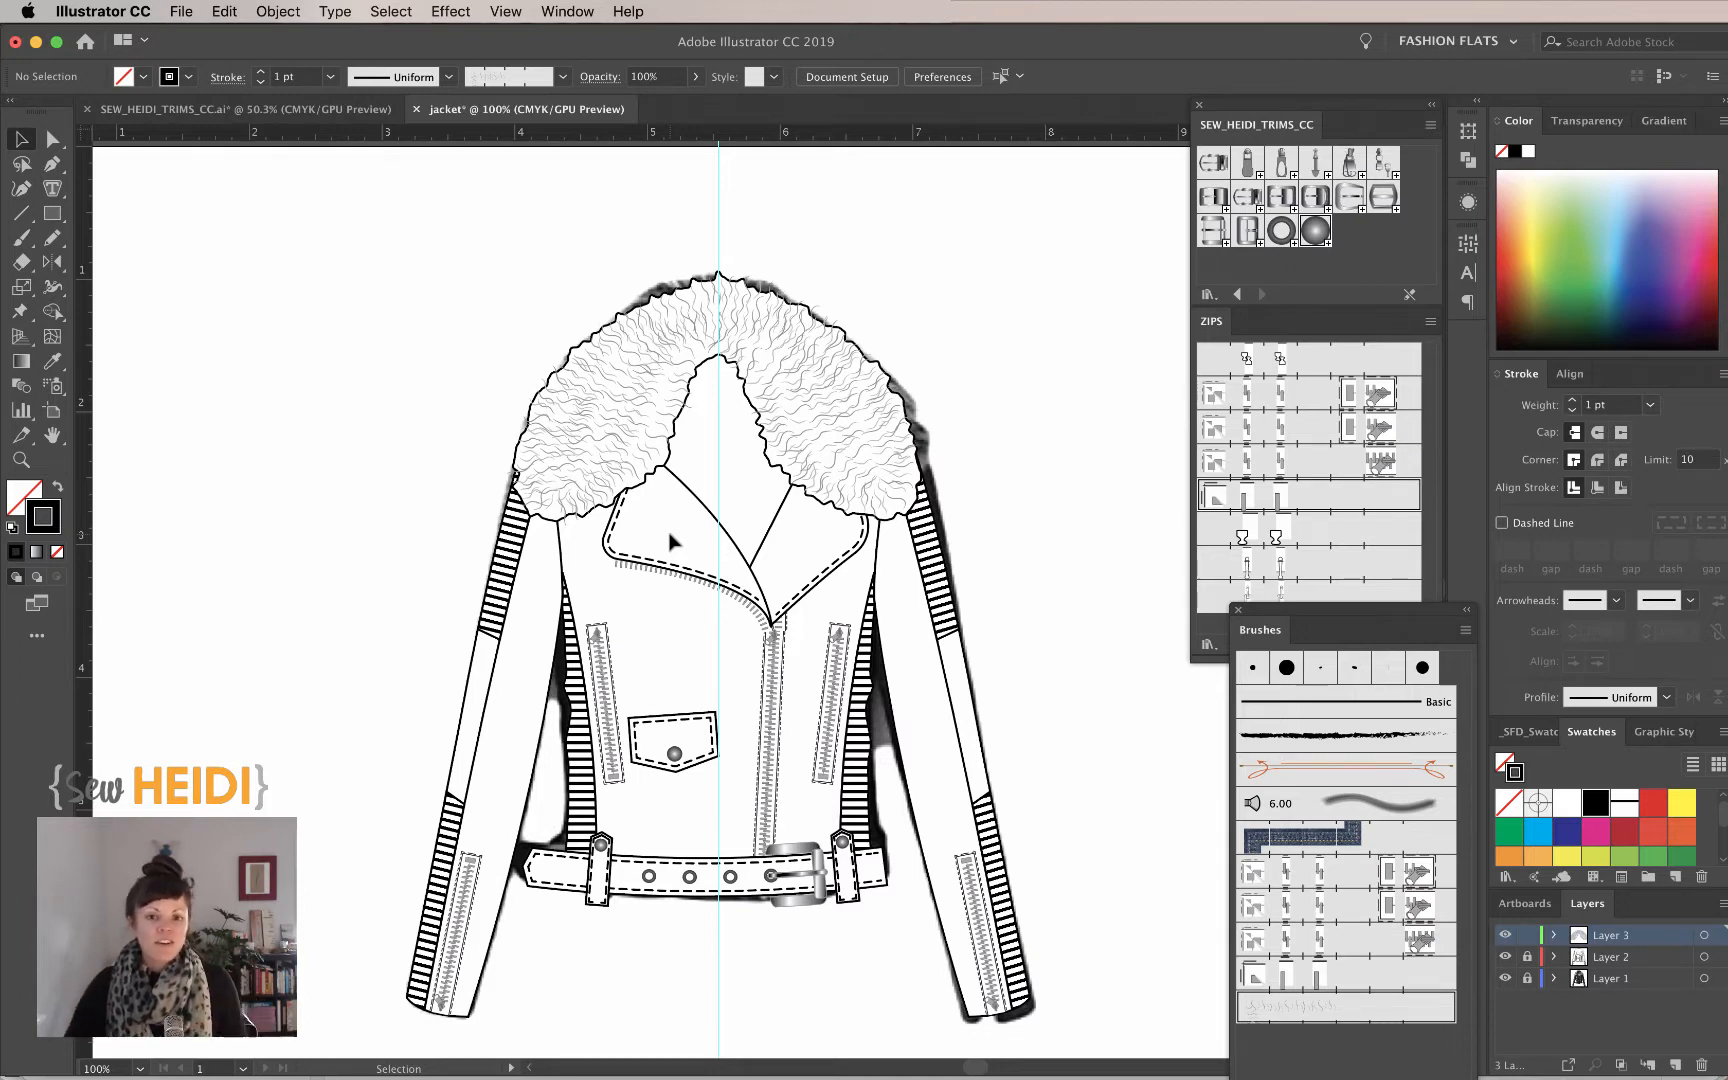
# - Hide Layer 1 and Layer 3 so the drop shadow and outer outline disappear from the jacket flat
pyautogui.click(1528, 978)
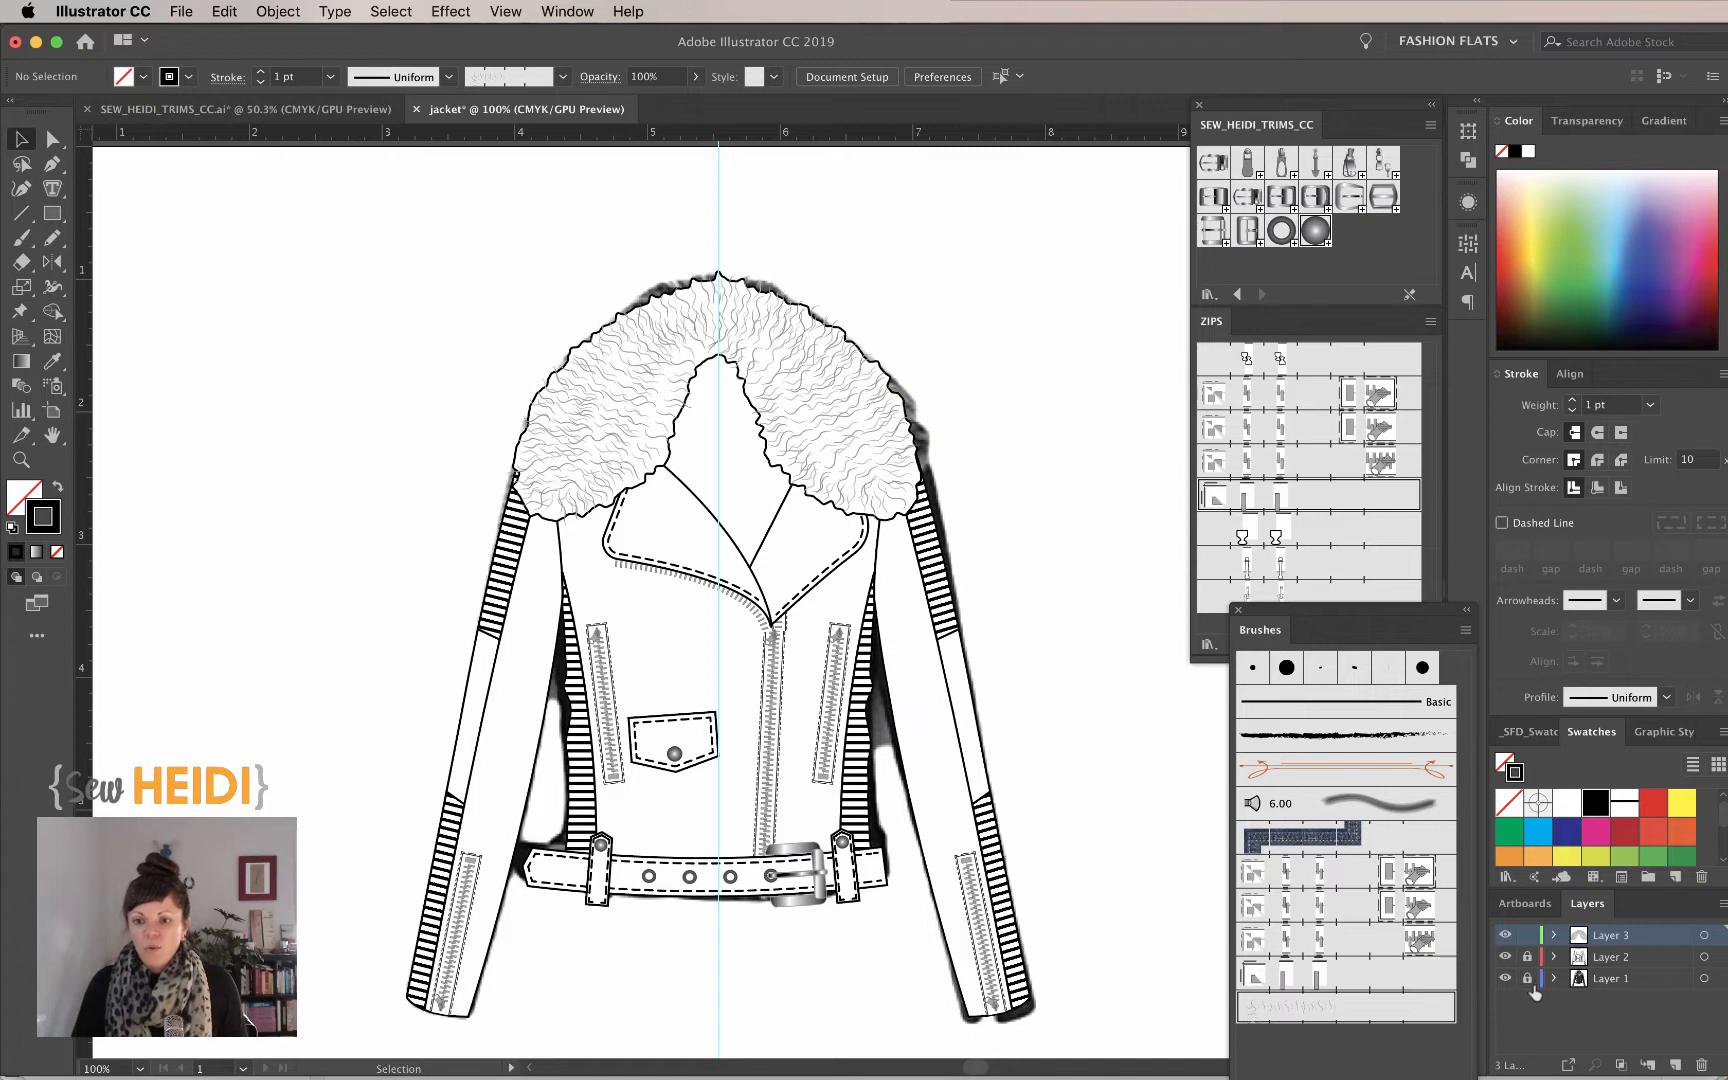
pyautogui.click(1504, 978)
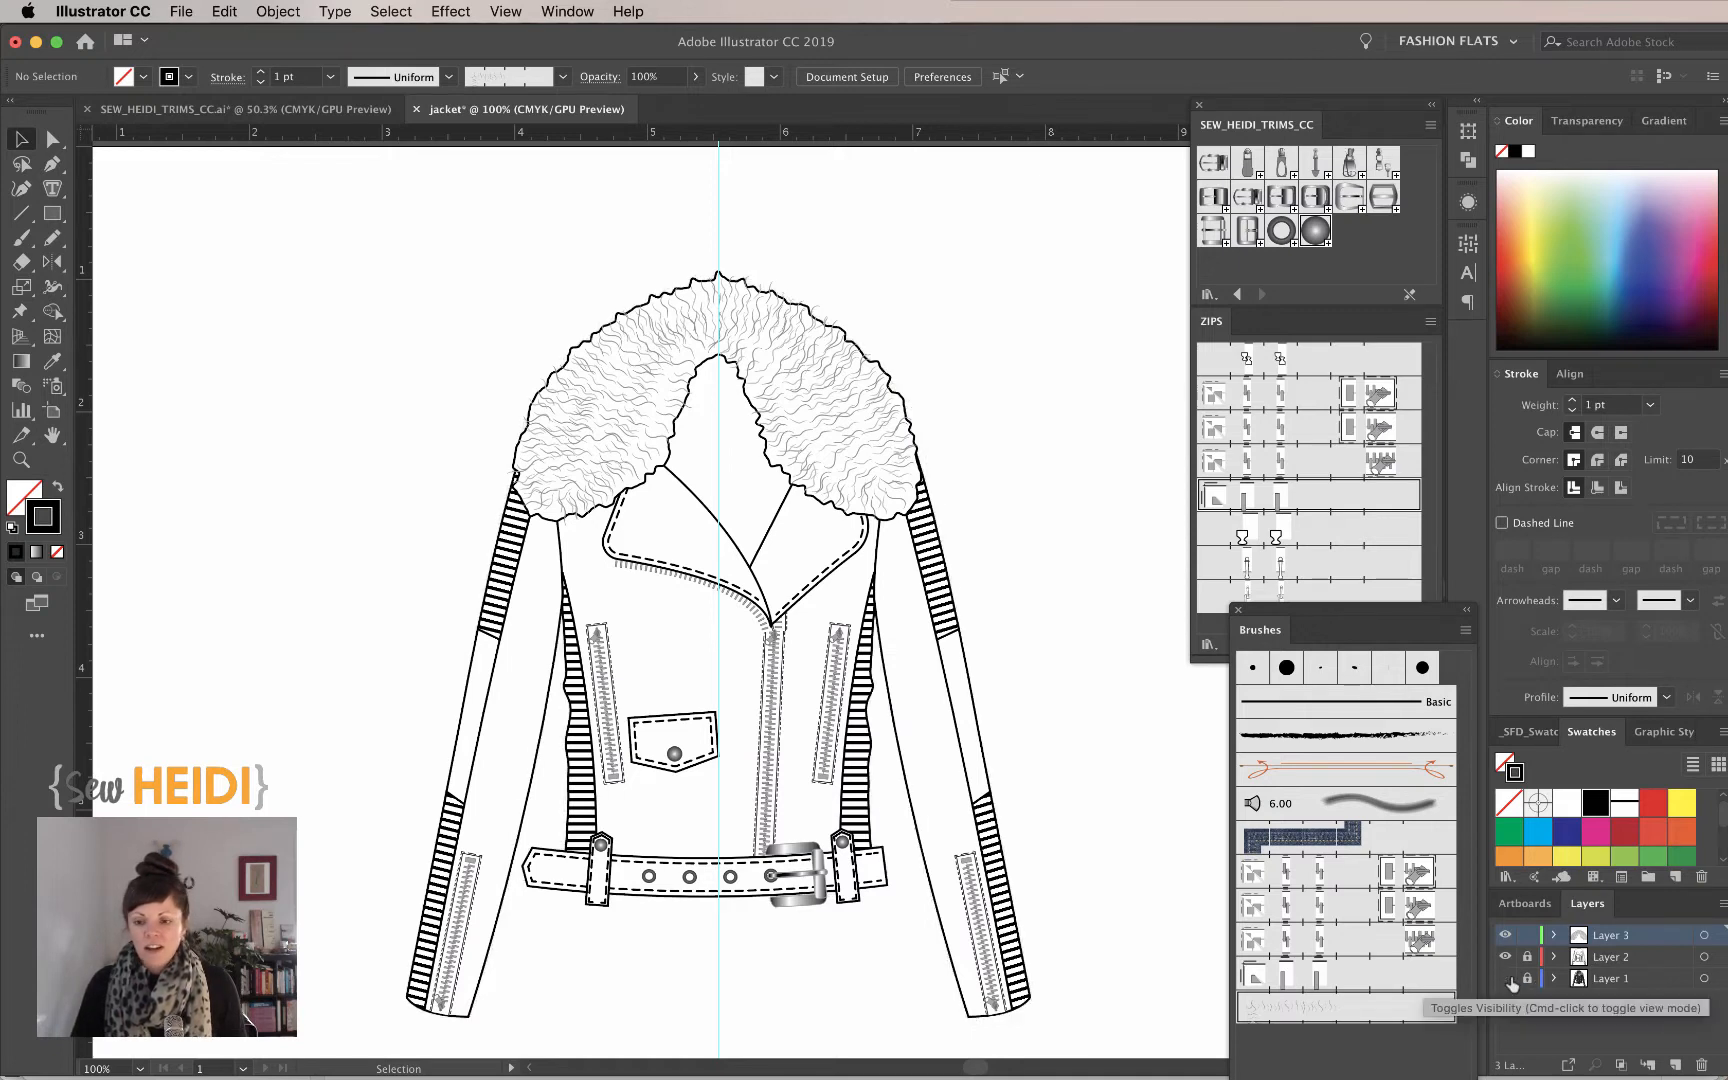
pyautogui.click(1506, 978)
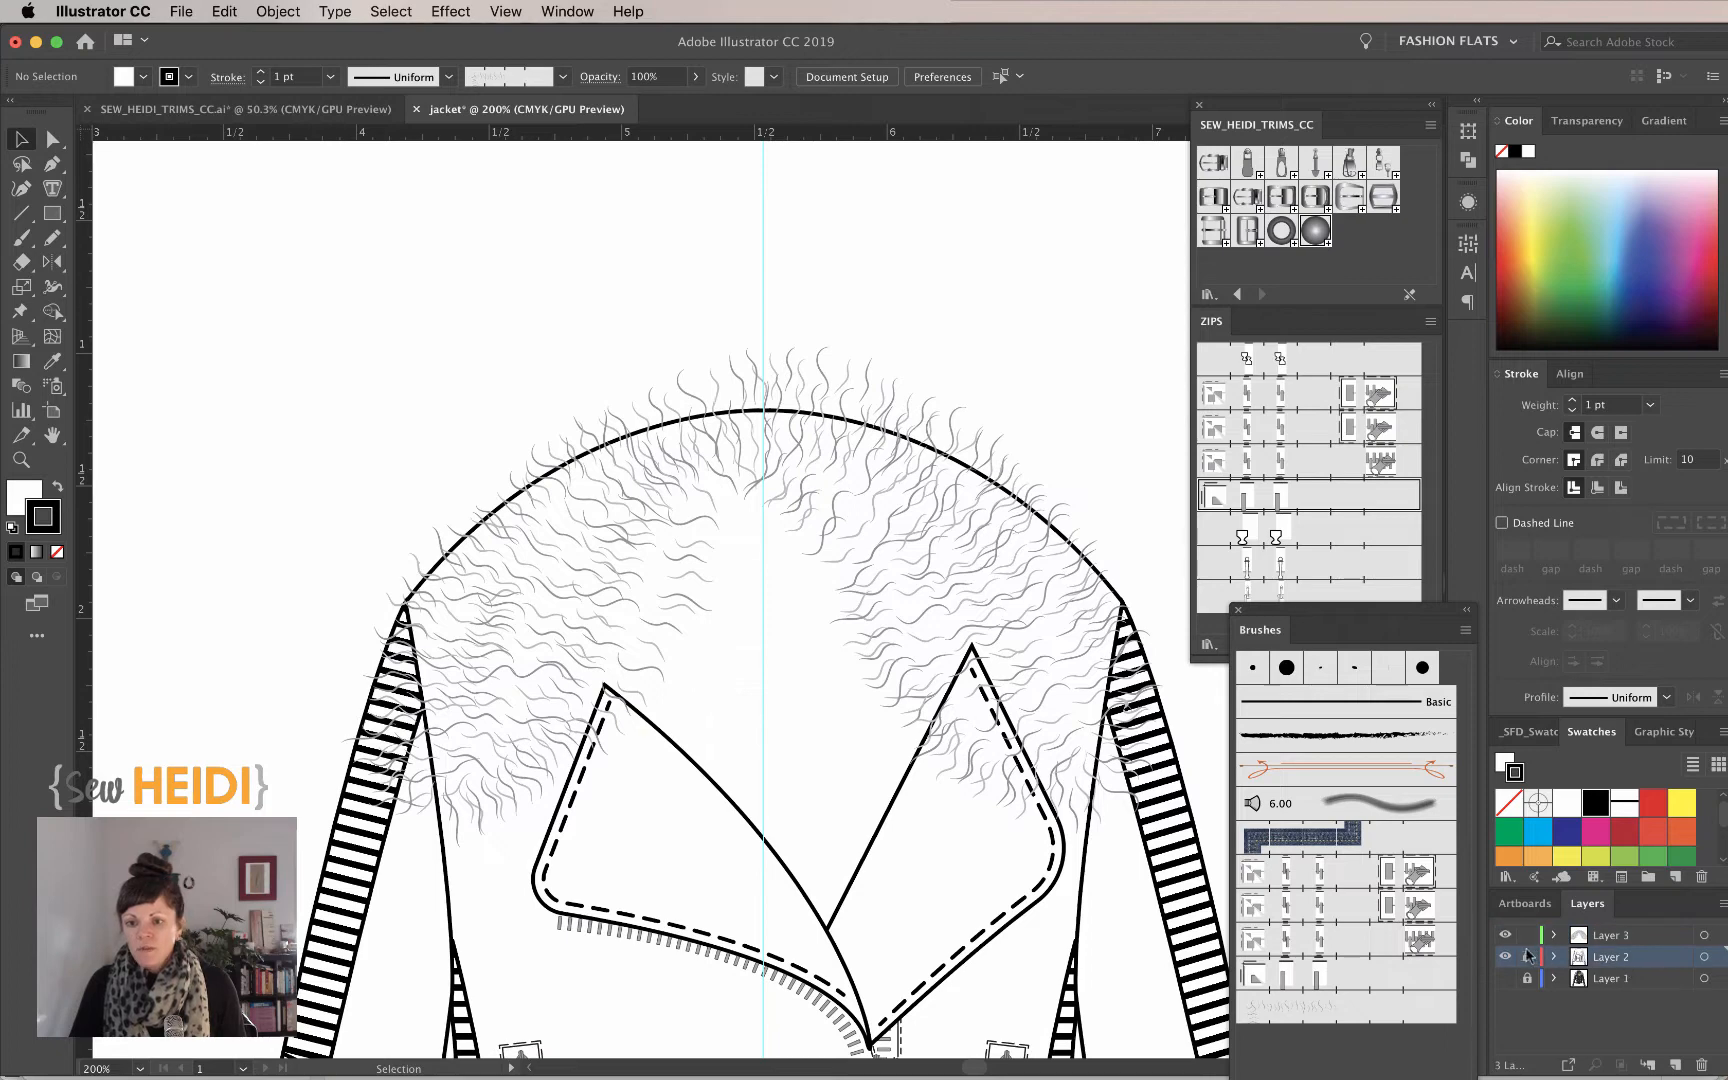
# - Select the collar's rough outline and hide the fur strands layer
pyautogui.click(1528, 978)
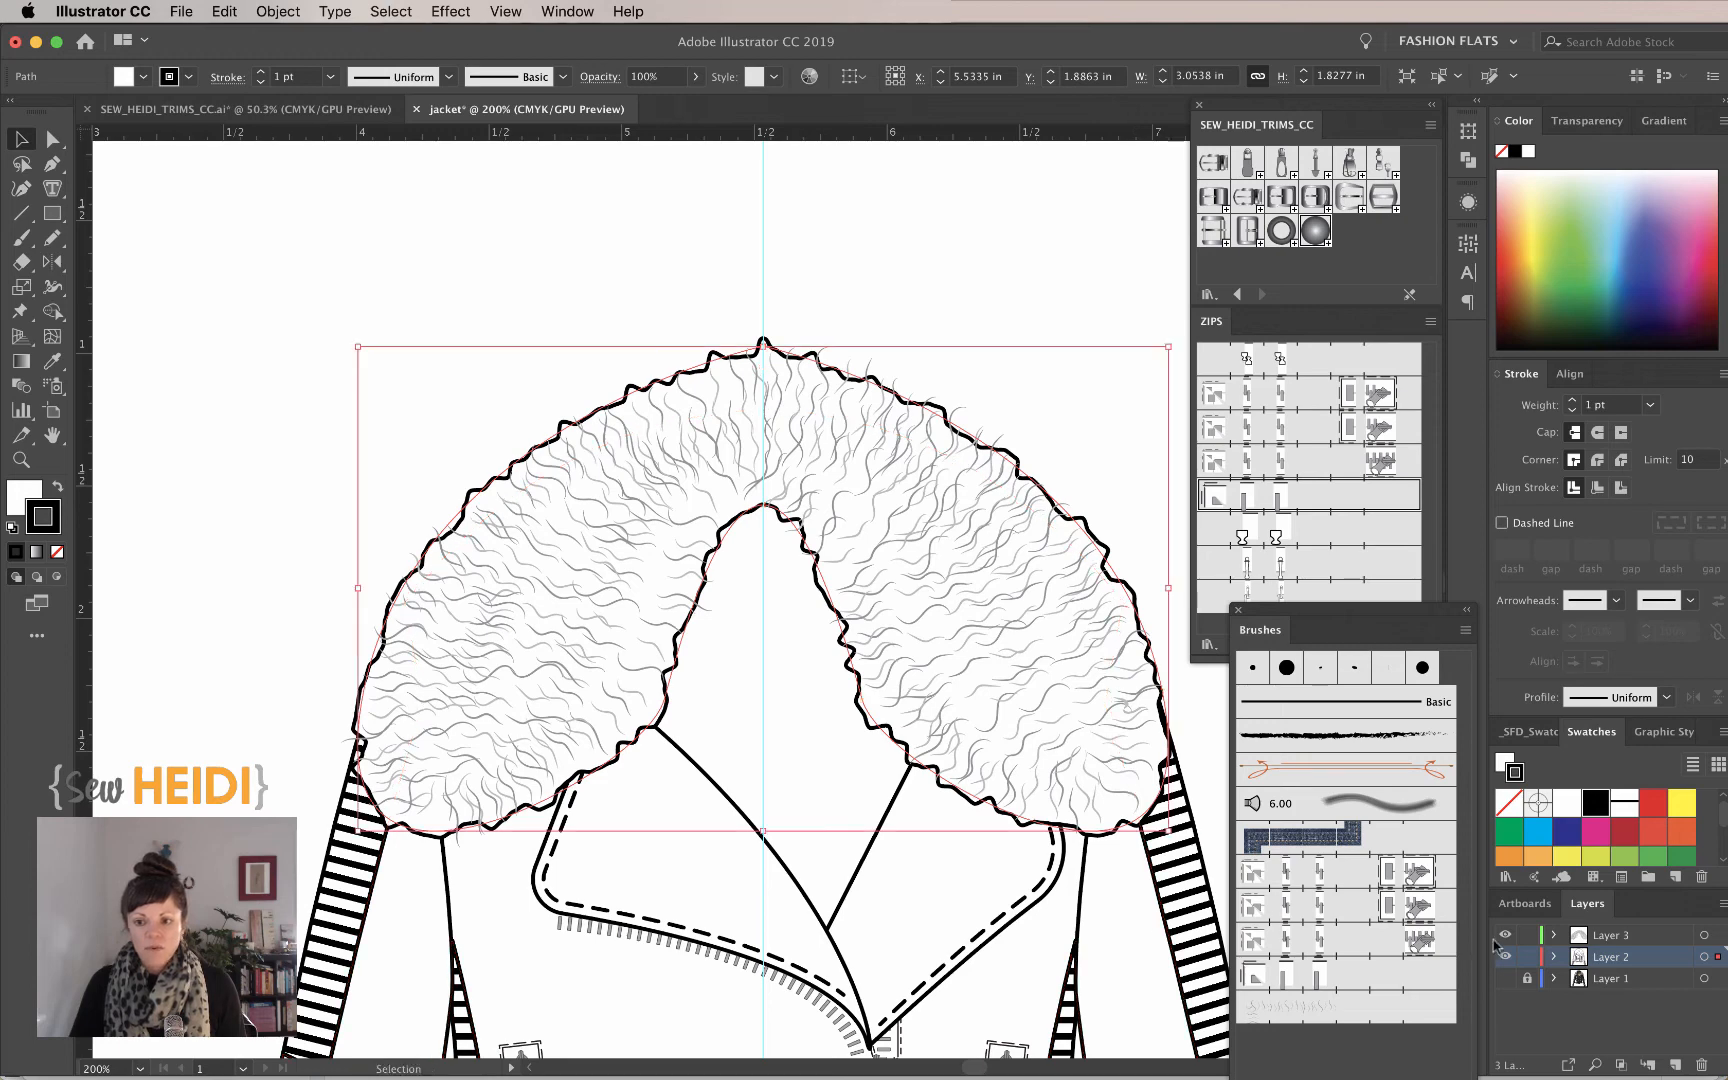
pyautogui.click(1506, 956)
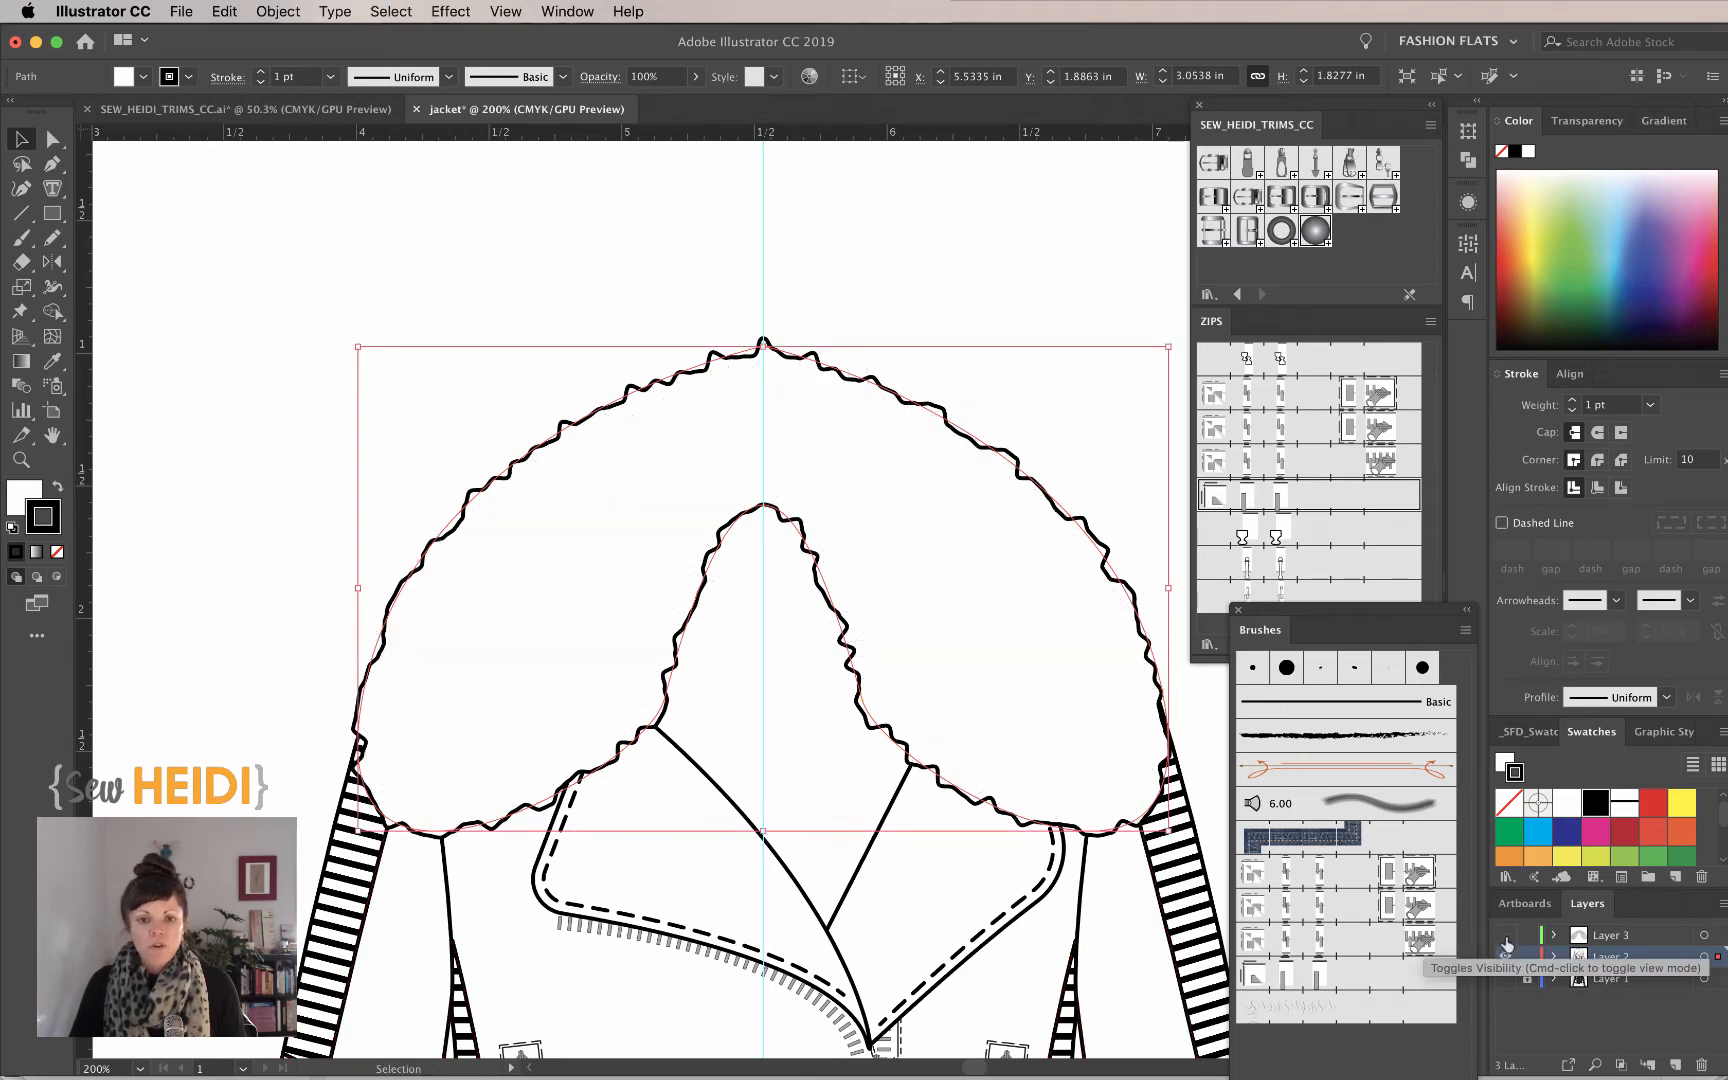
pyautogui.click(1506, 956)
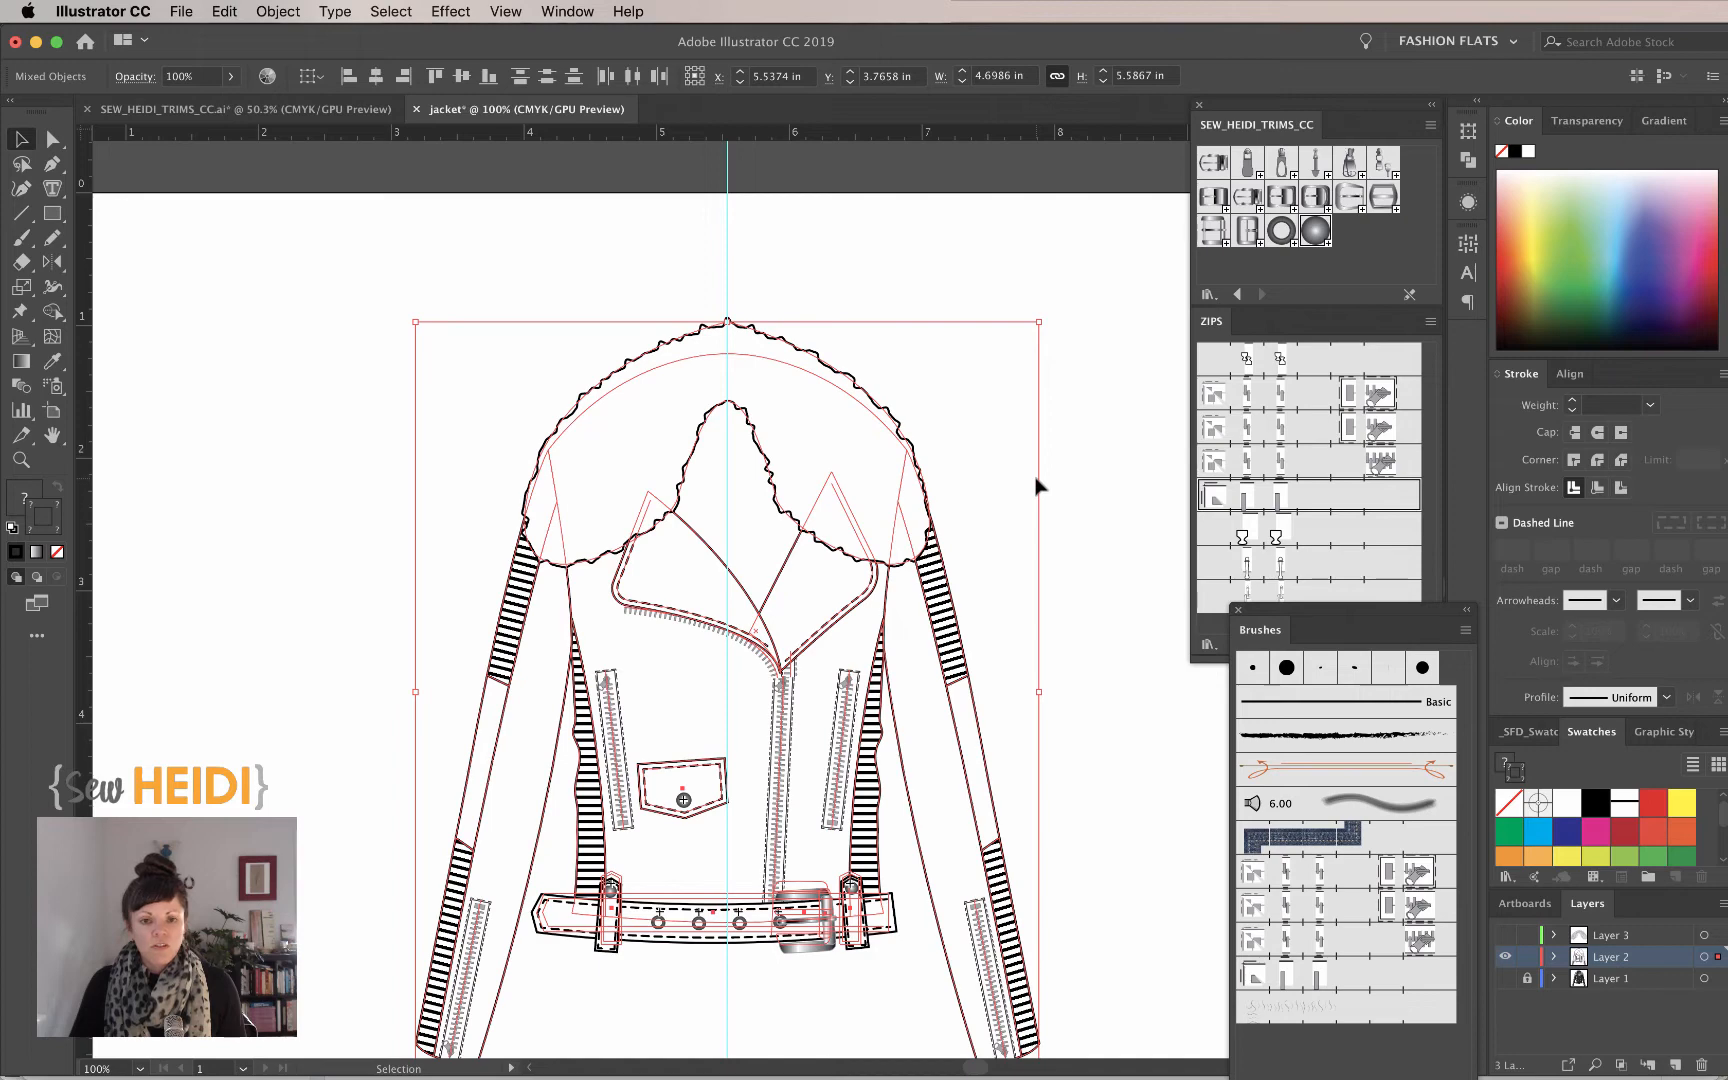
# - Group the selected jacket shapes (Cmd+G) and show the Appearance panel for the group
pyautogui.click(20, 138)
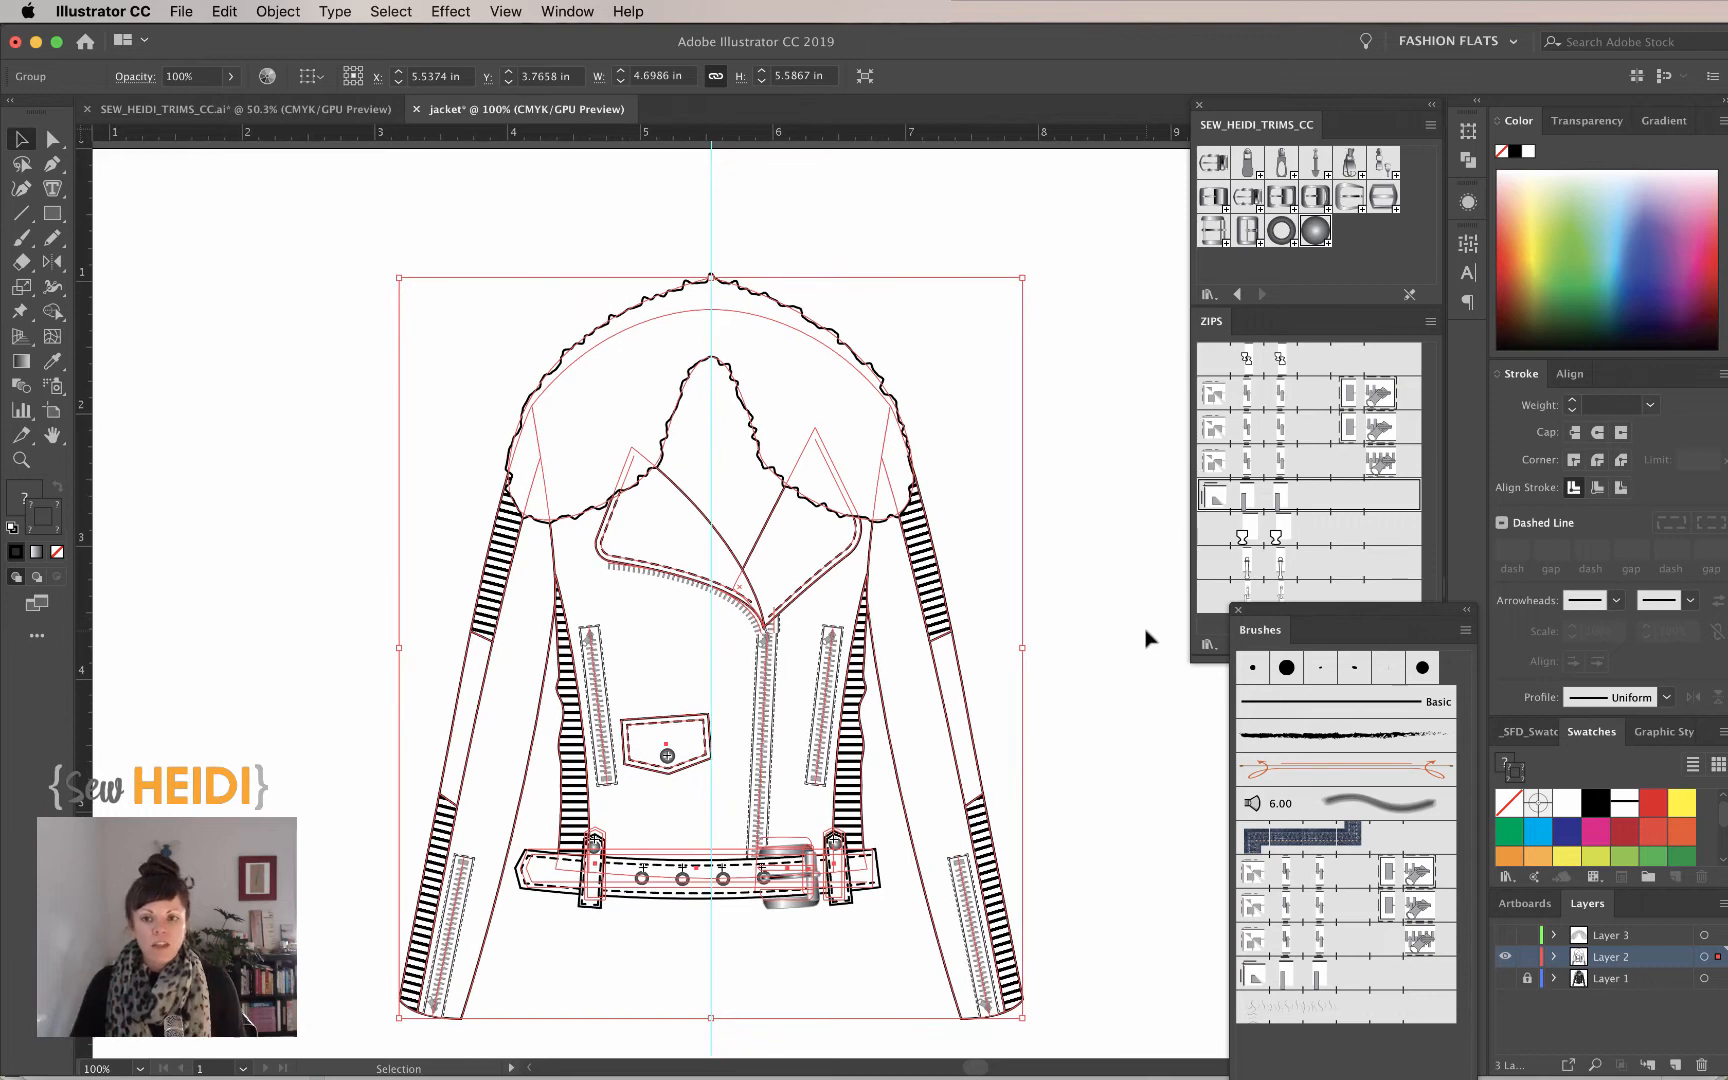
pyautogui.moveTo(1468, 208)
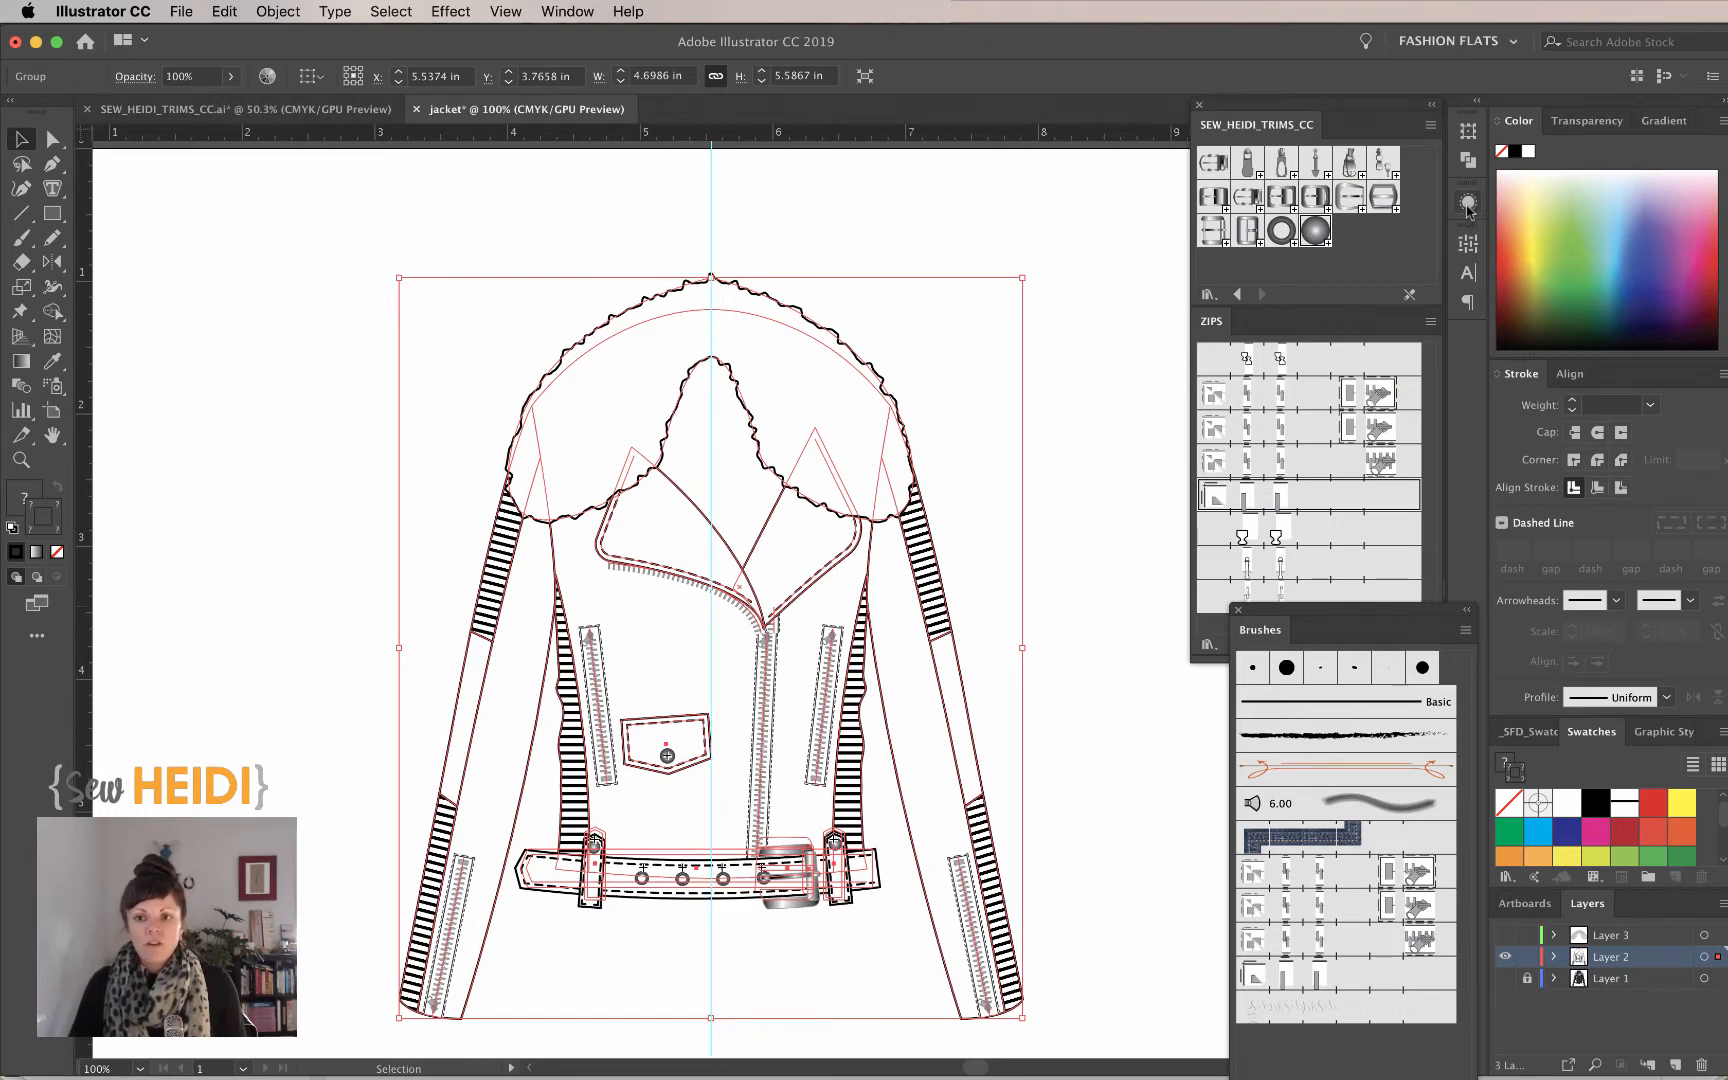
pyautogui.click(1468, 202)
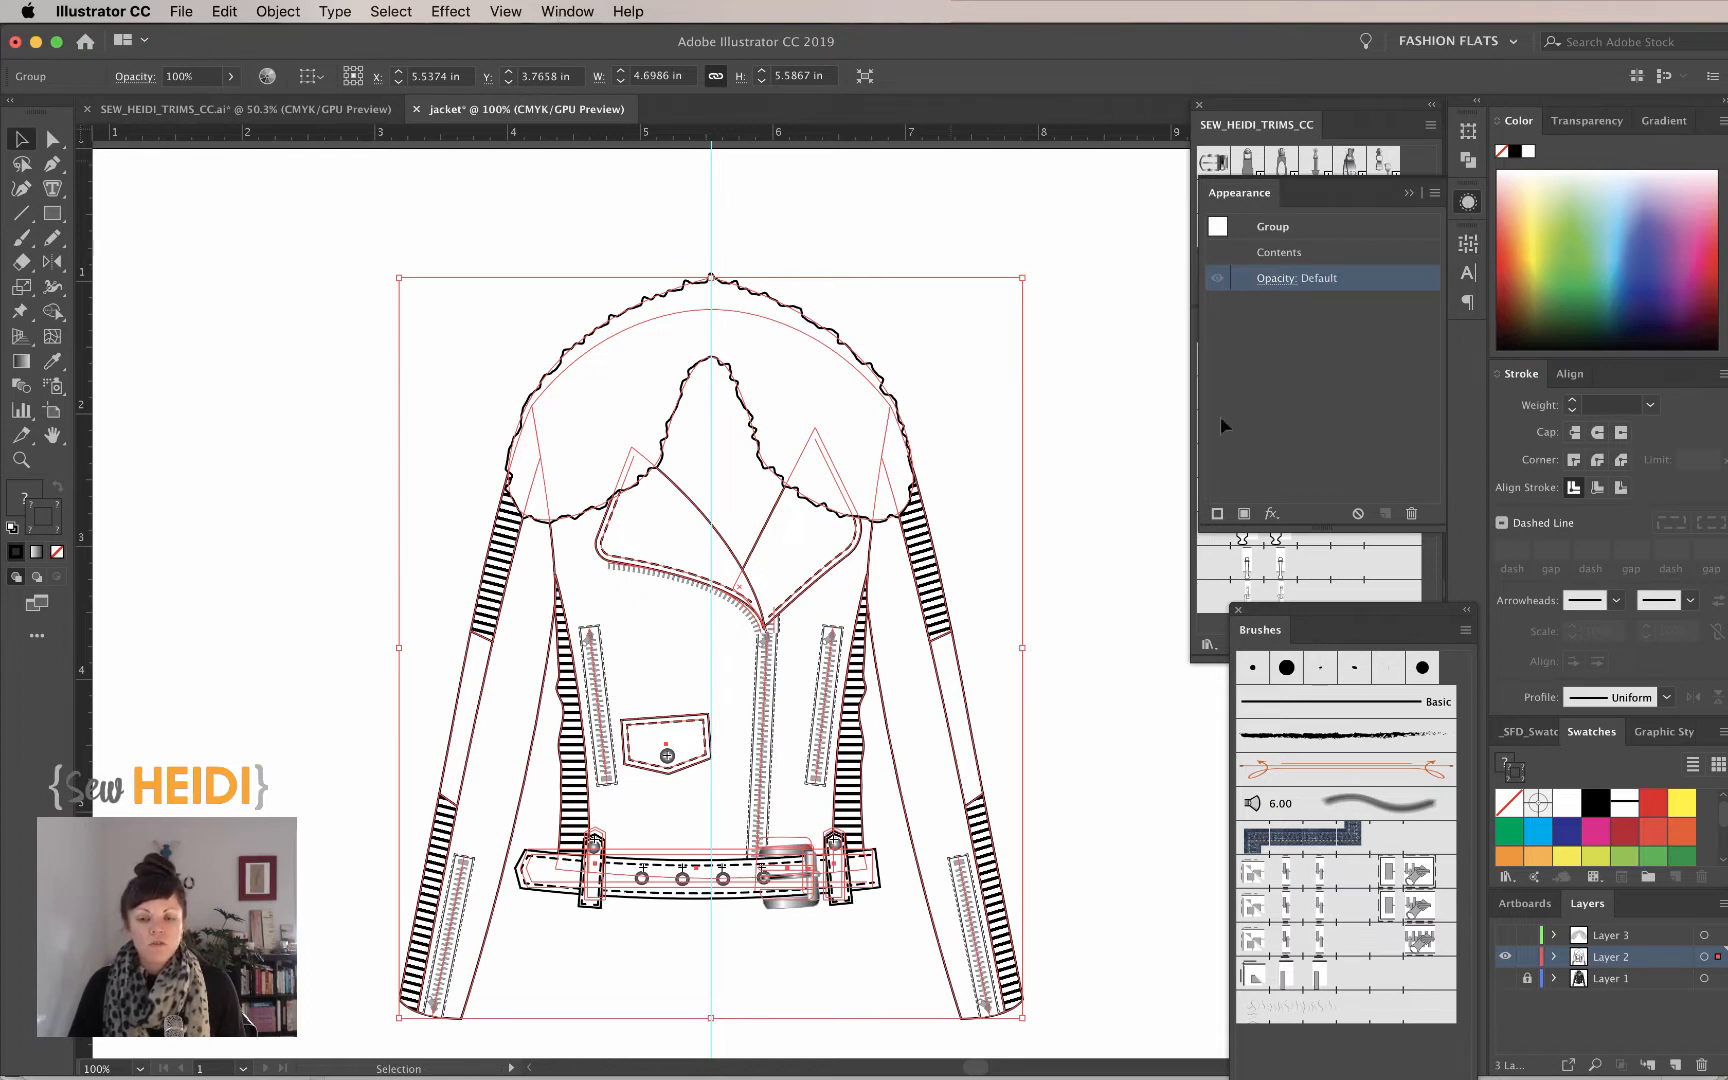
# - Add a new black 1 pt stroke to the group and move it below Contents
pyautogui.click(1434, 194)
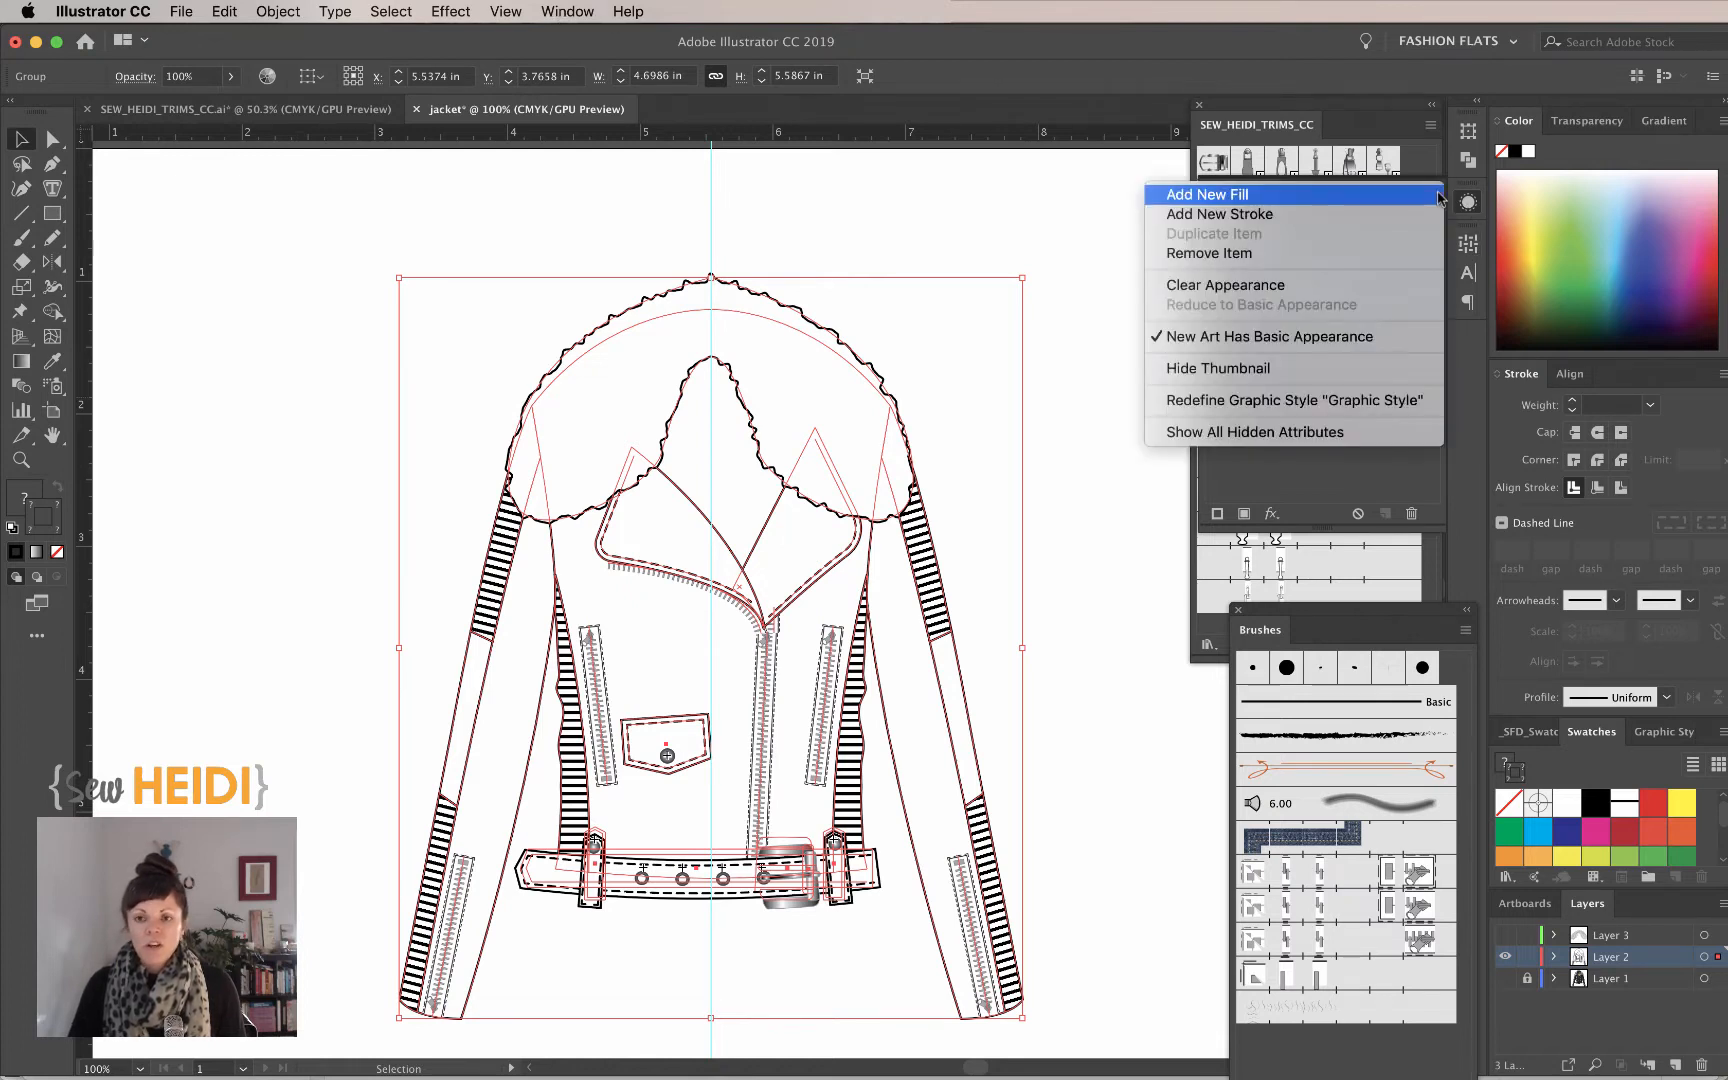
pyautogui.moveTo(1328, 214)
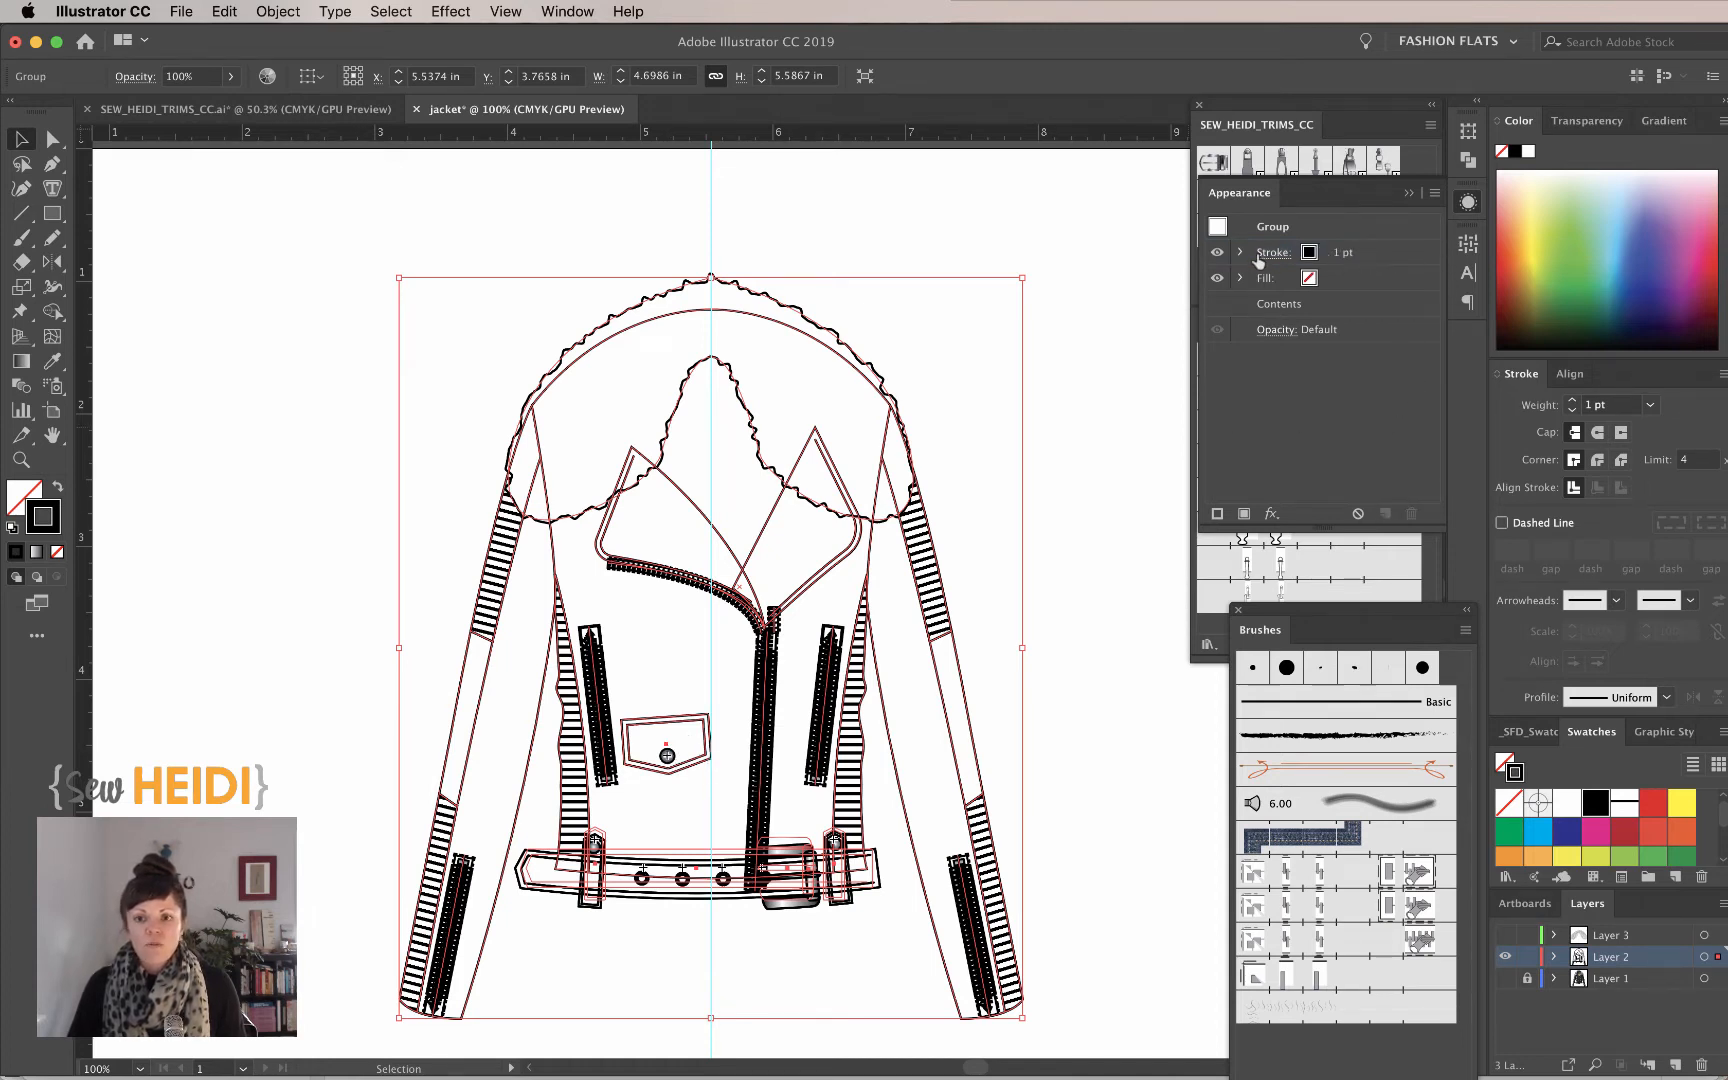
pyautogui.click(1272, 252)
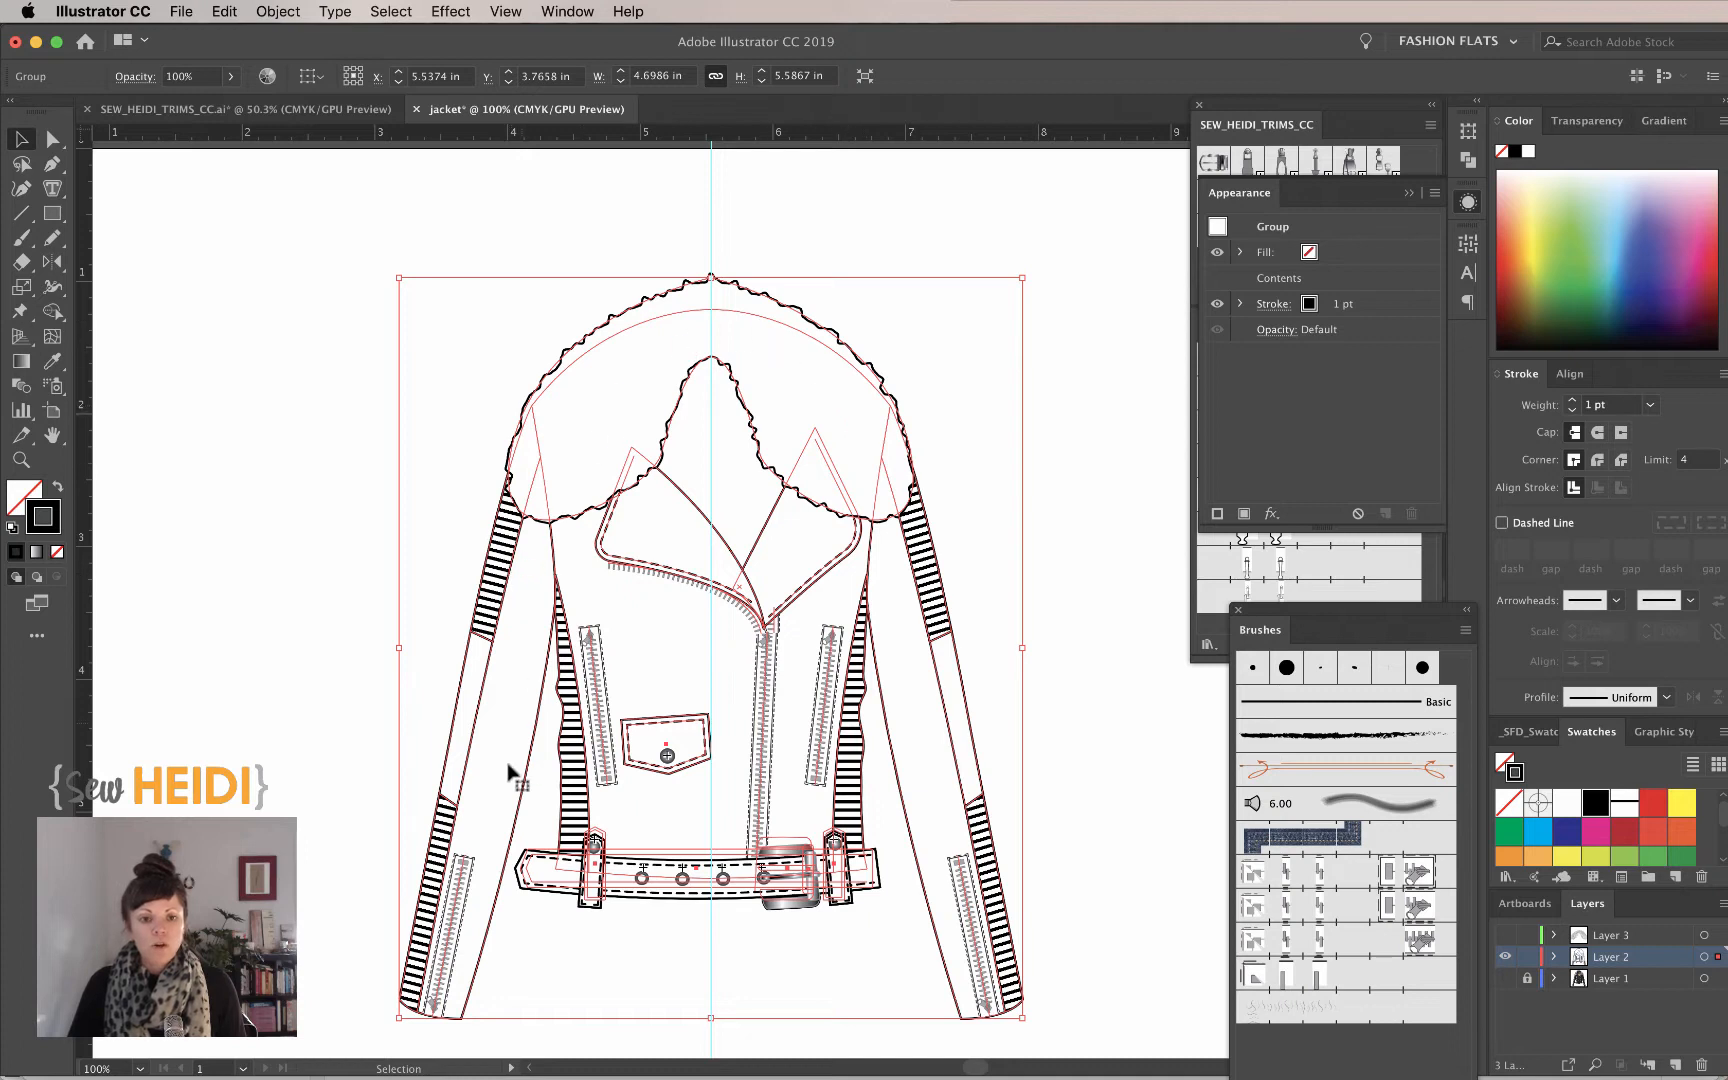
pyautogui.moveTo(714, 926)
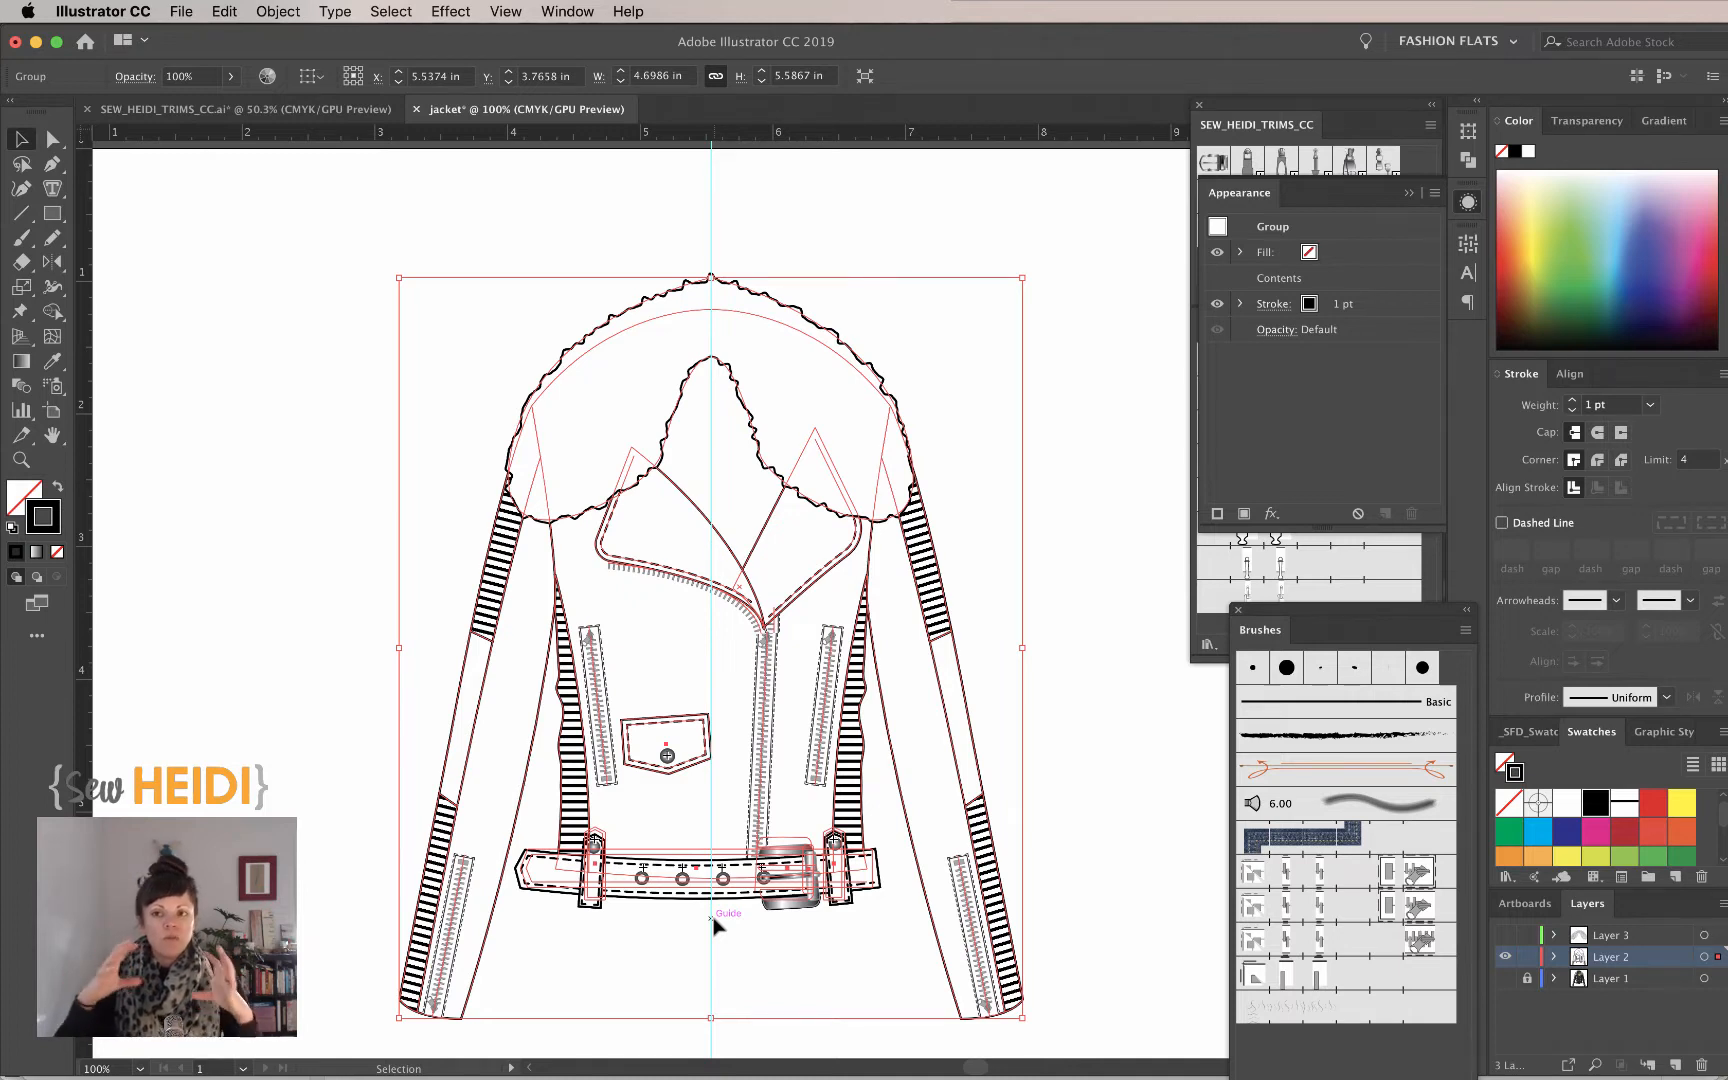
pyautogui.moveTo(830, 926)
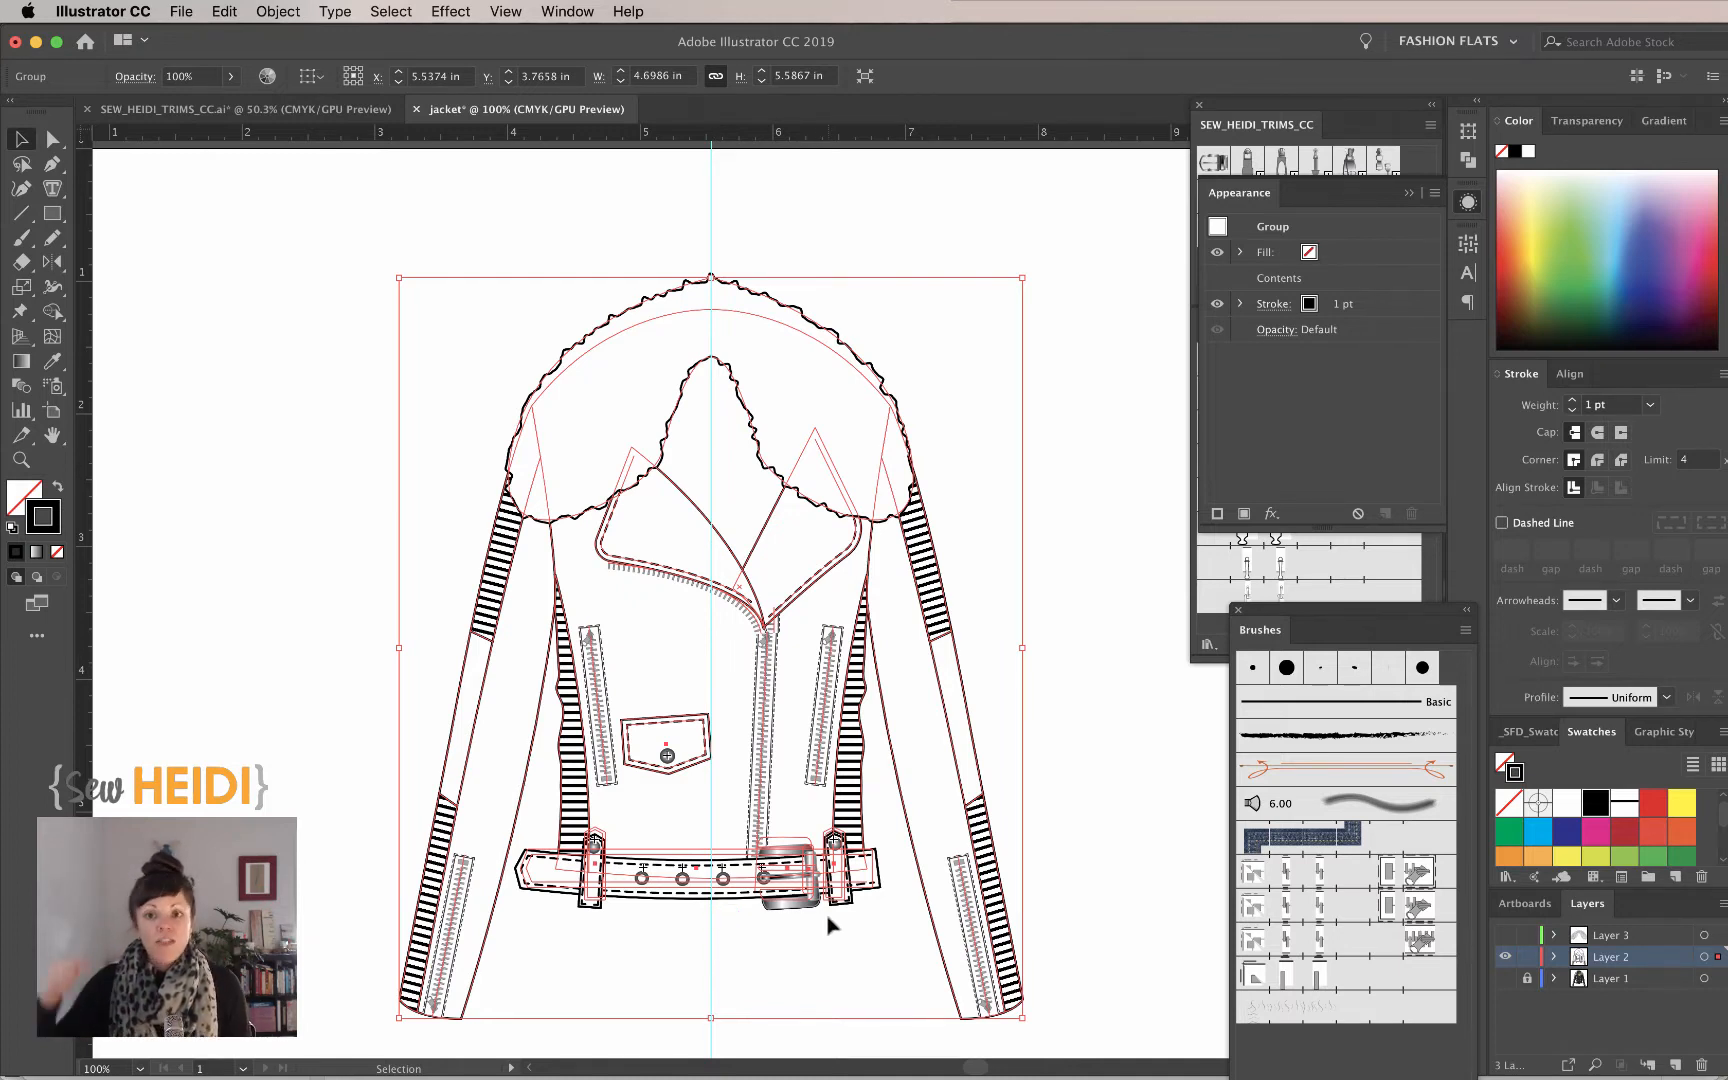
pyautogui.moveTo(1158, 576)
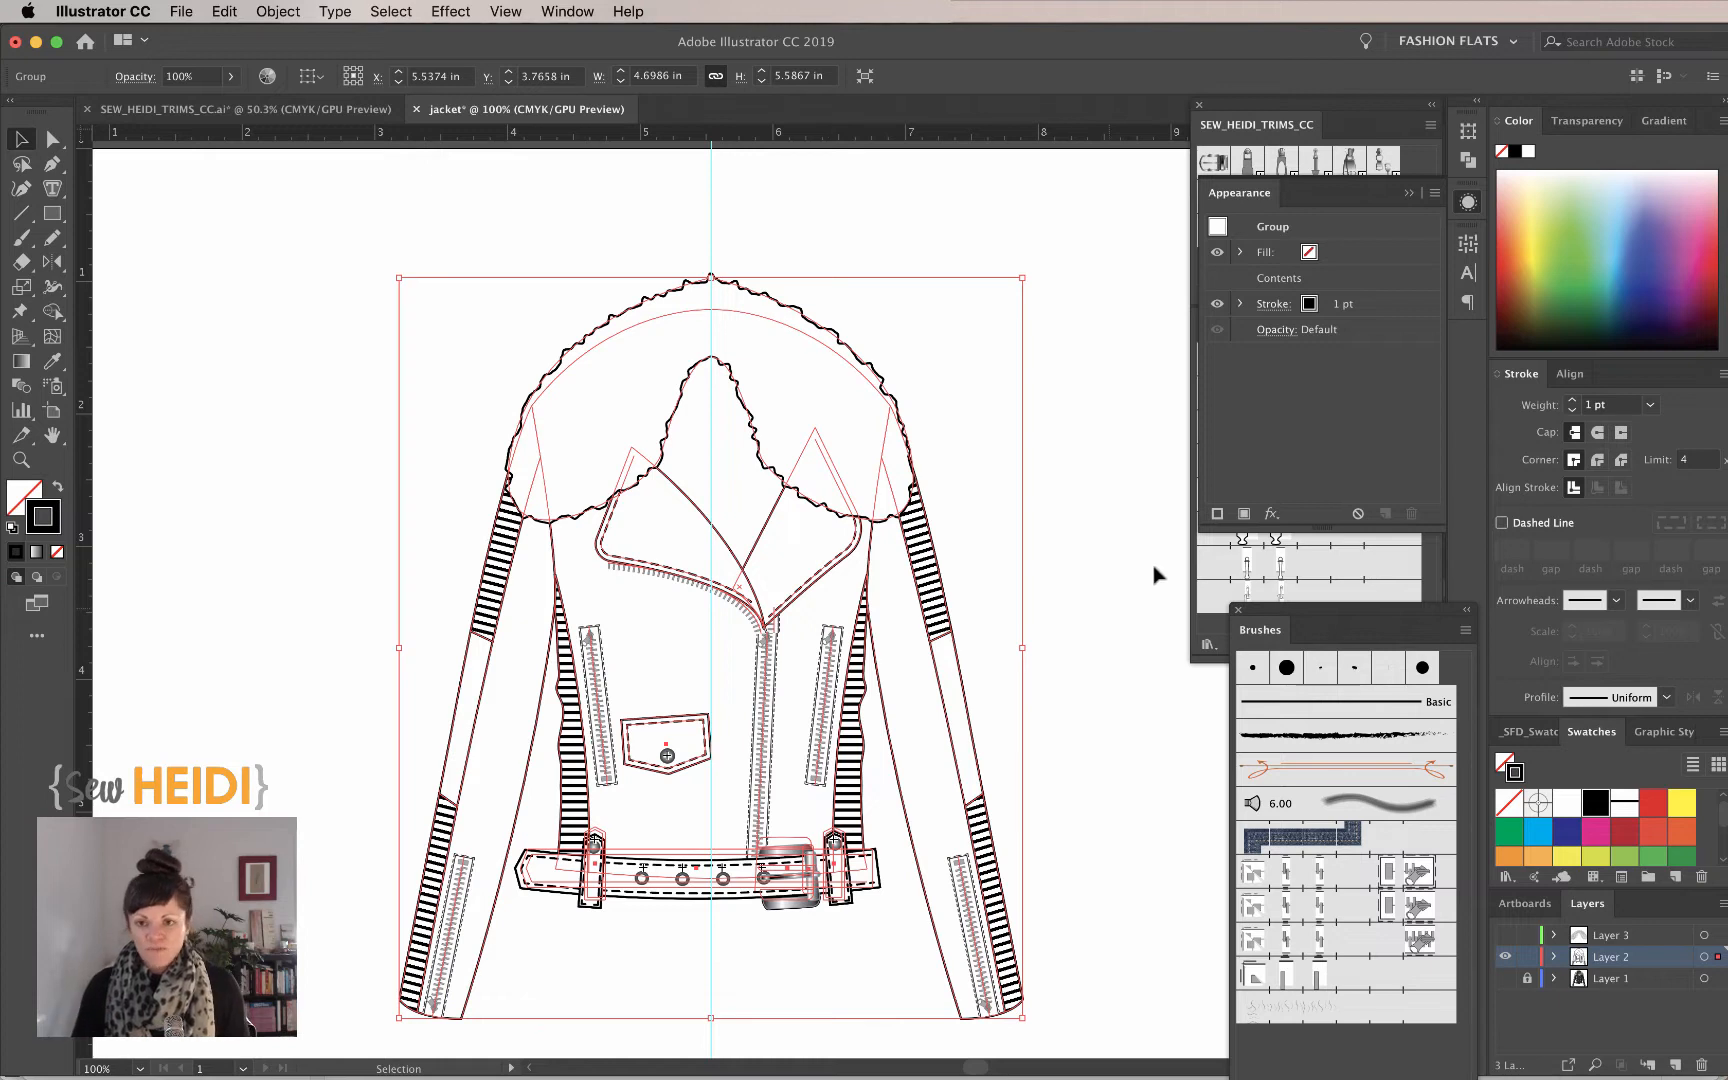
pyautogui.moveTo(1292, 466)
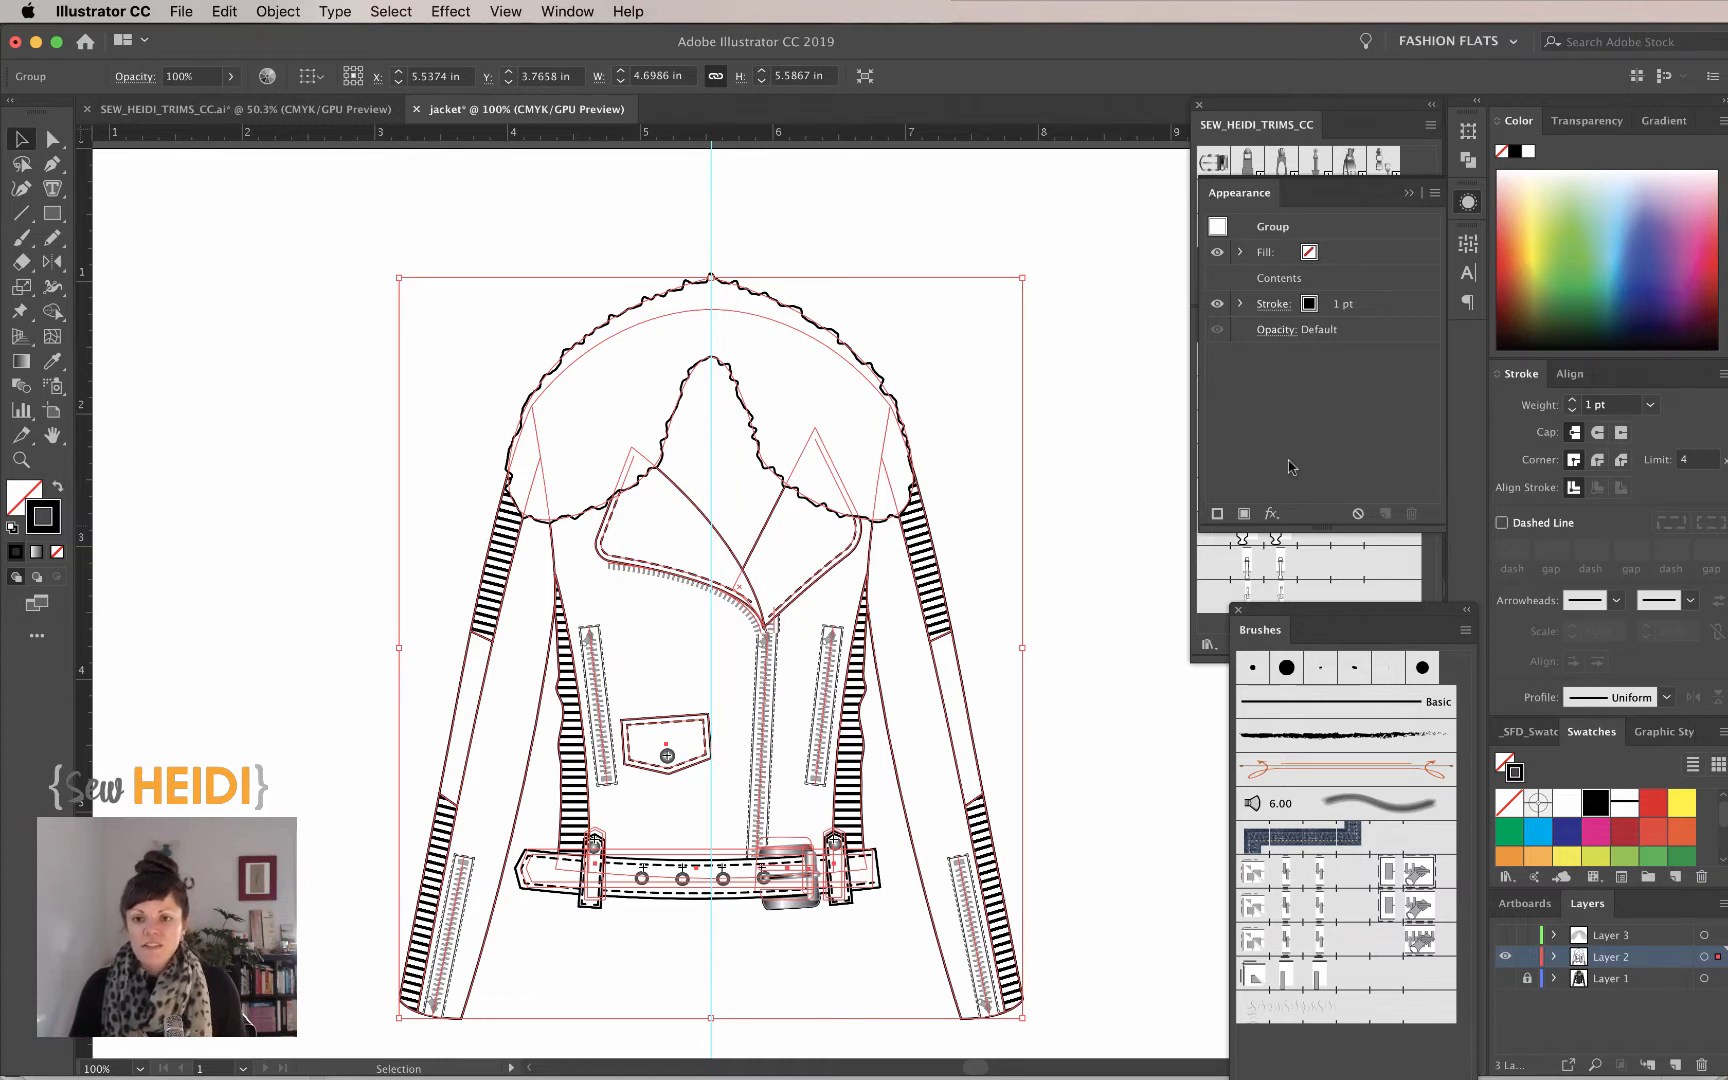
# - Set the group's outer stroke to 5 pt with round cap and corners, and make Layer 3 visible again
pyautogui.click(1274, 304)
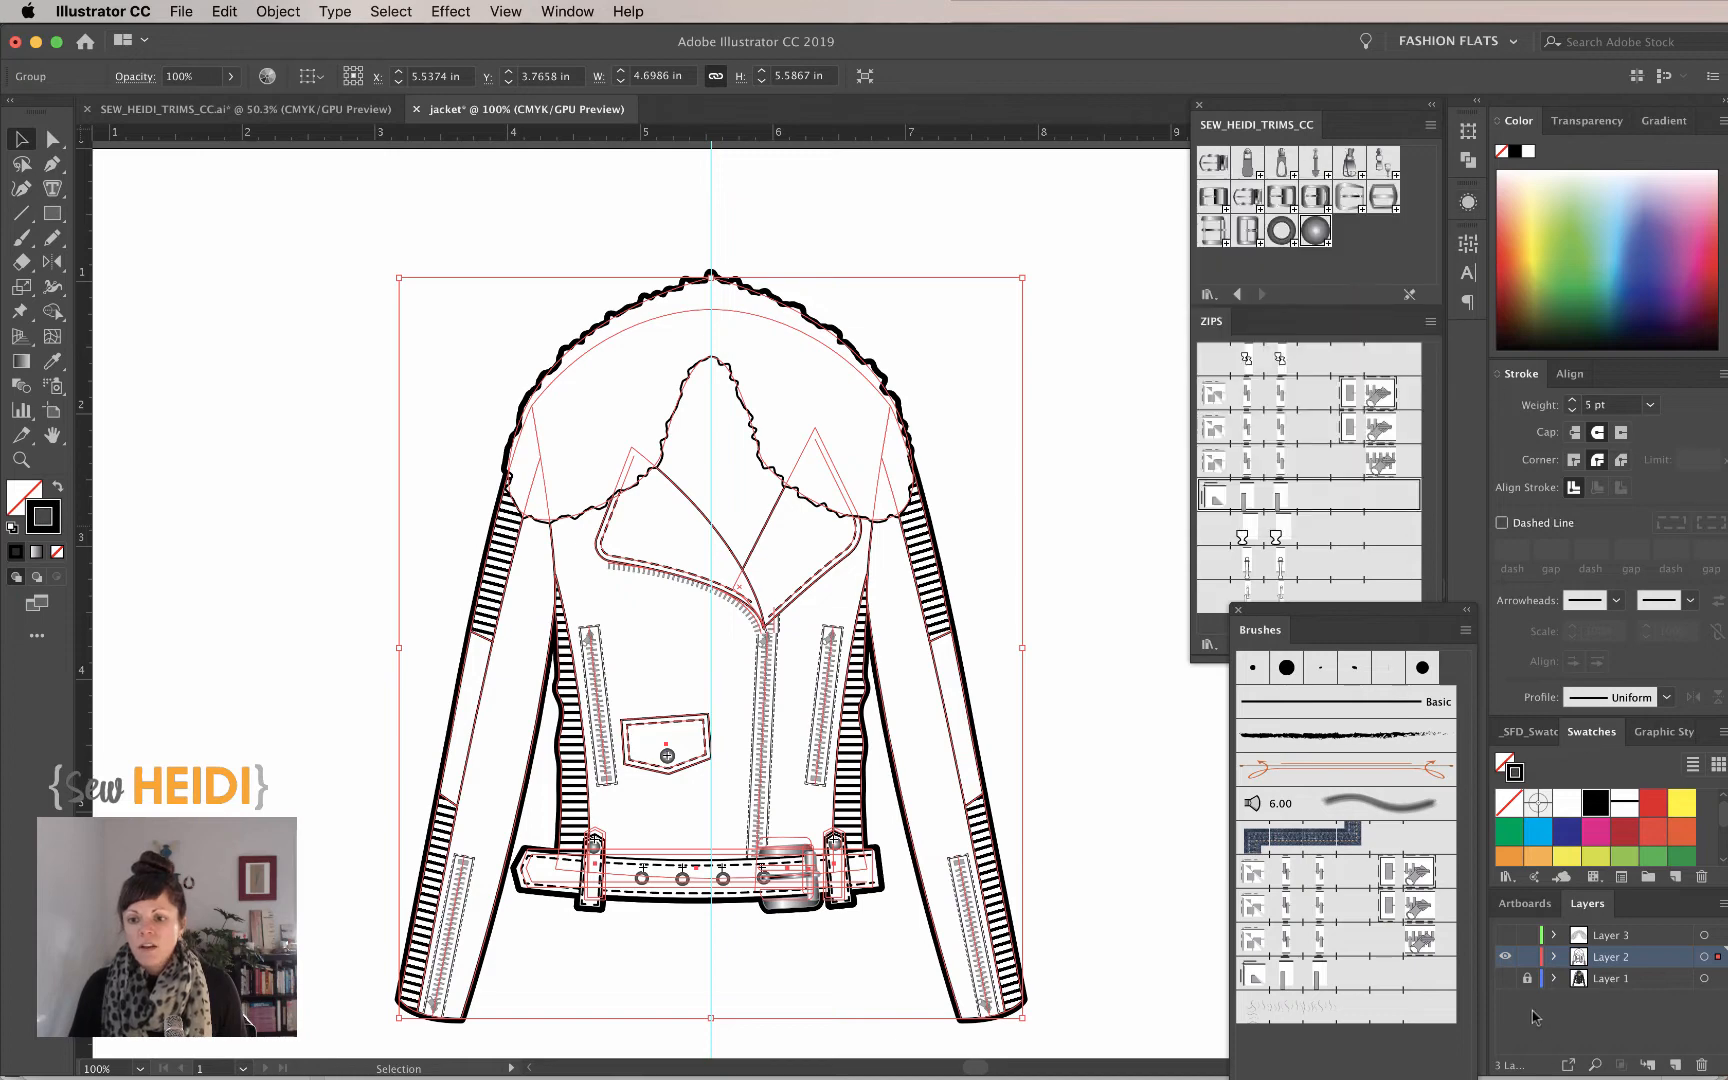
pyautogui.click(966, 450)
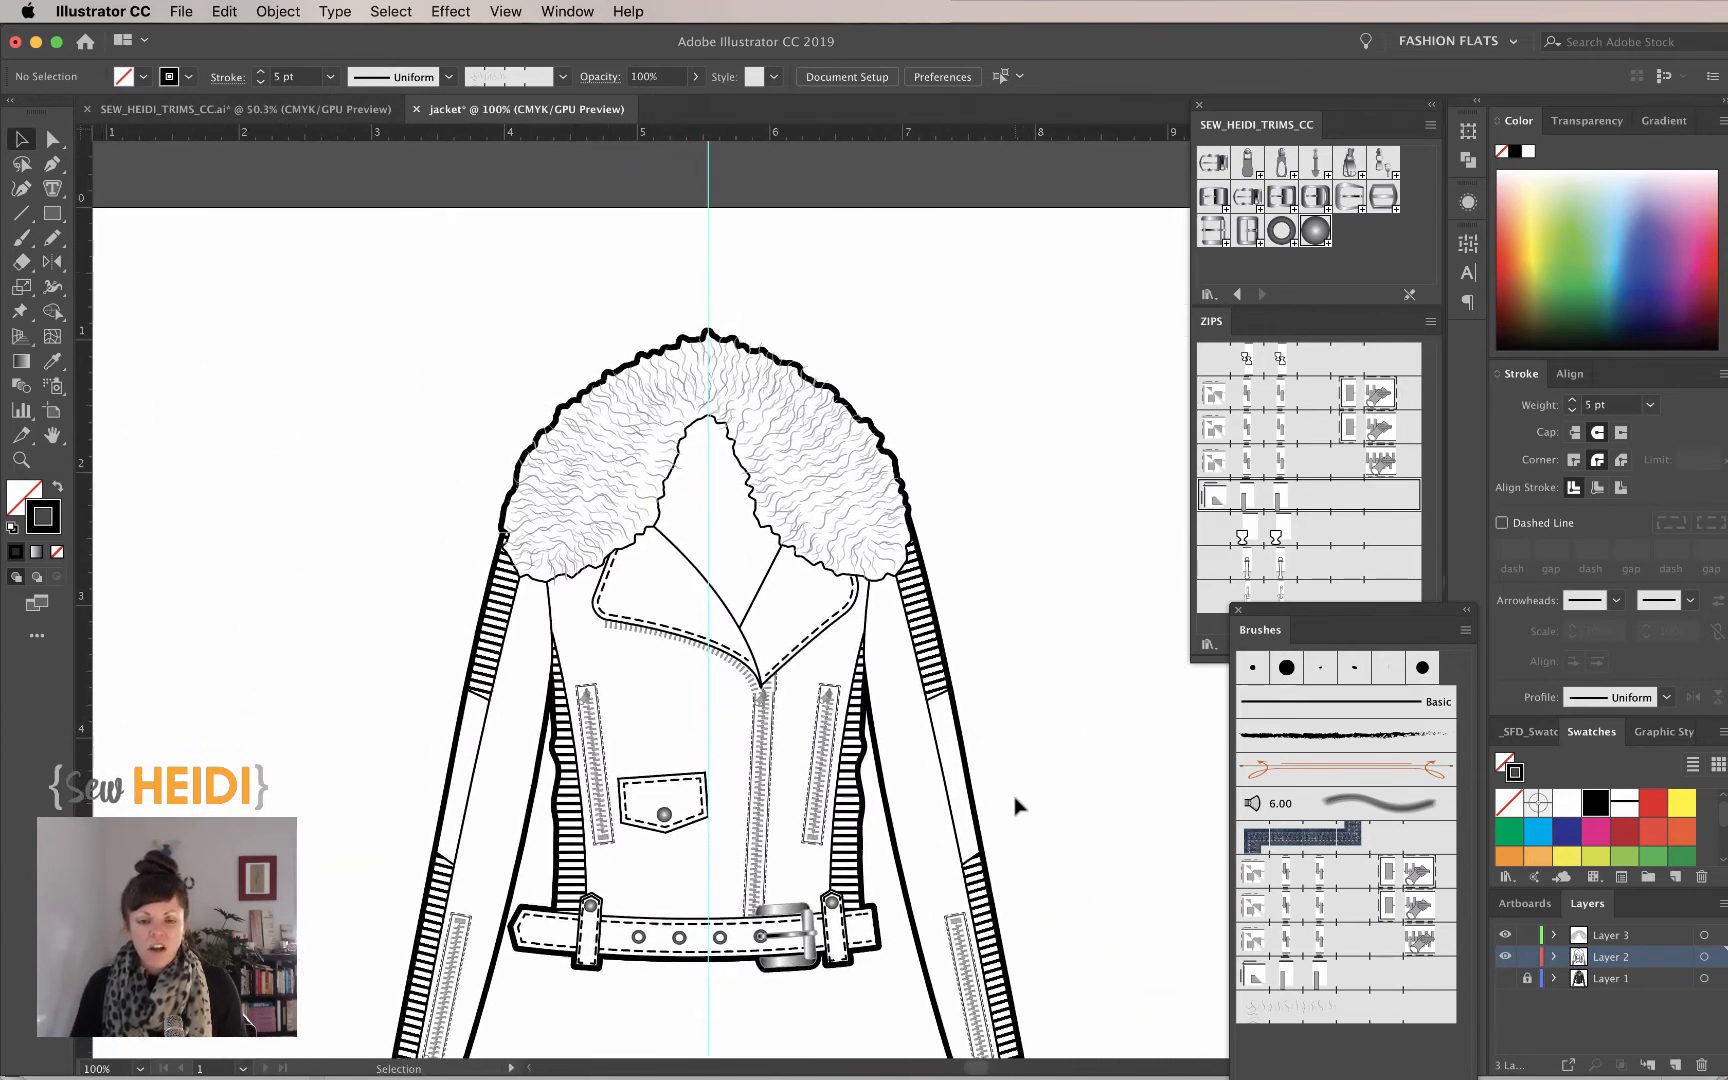
# - Scroll the artboard to view the whole jacket before adding effects
pyautogui.scroll(-3)
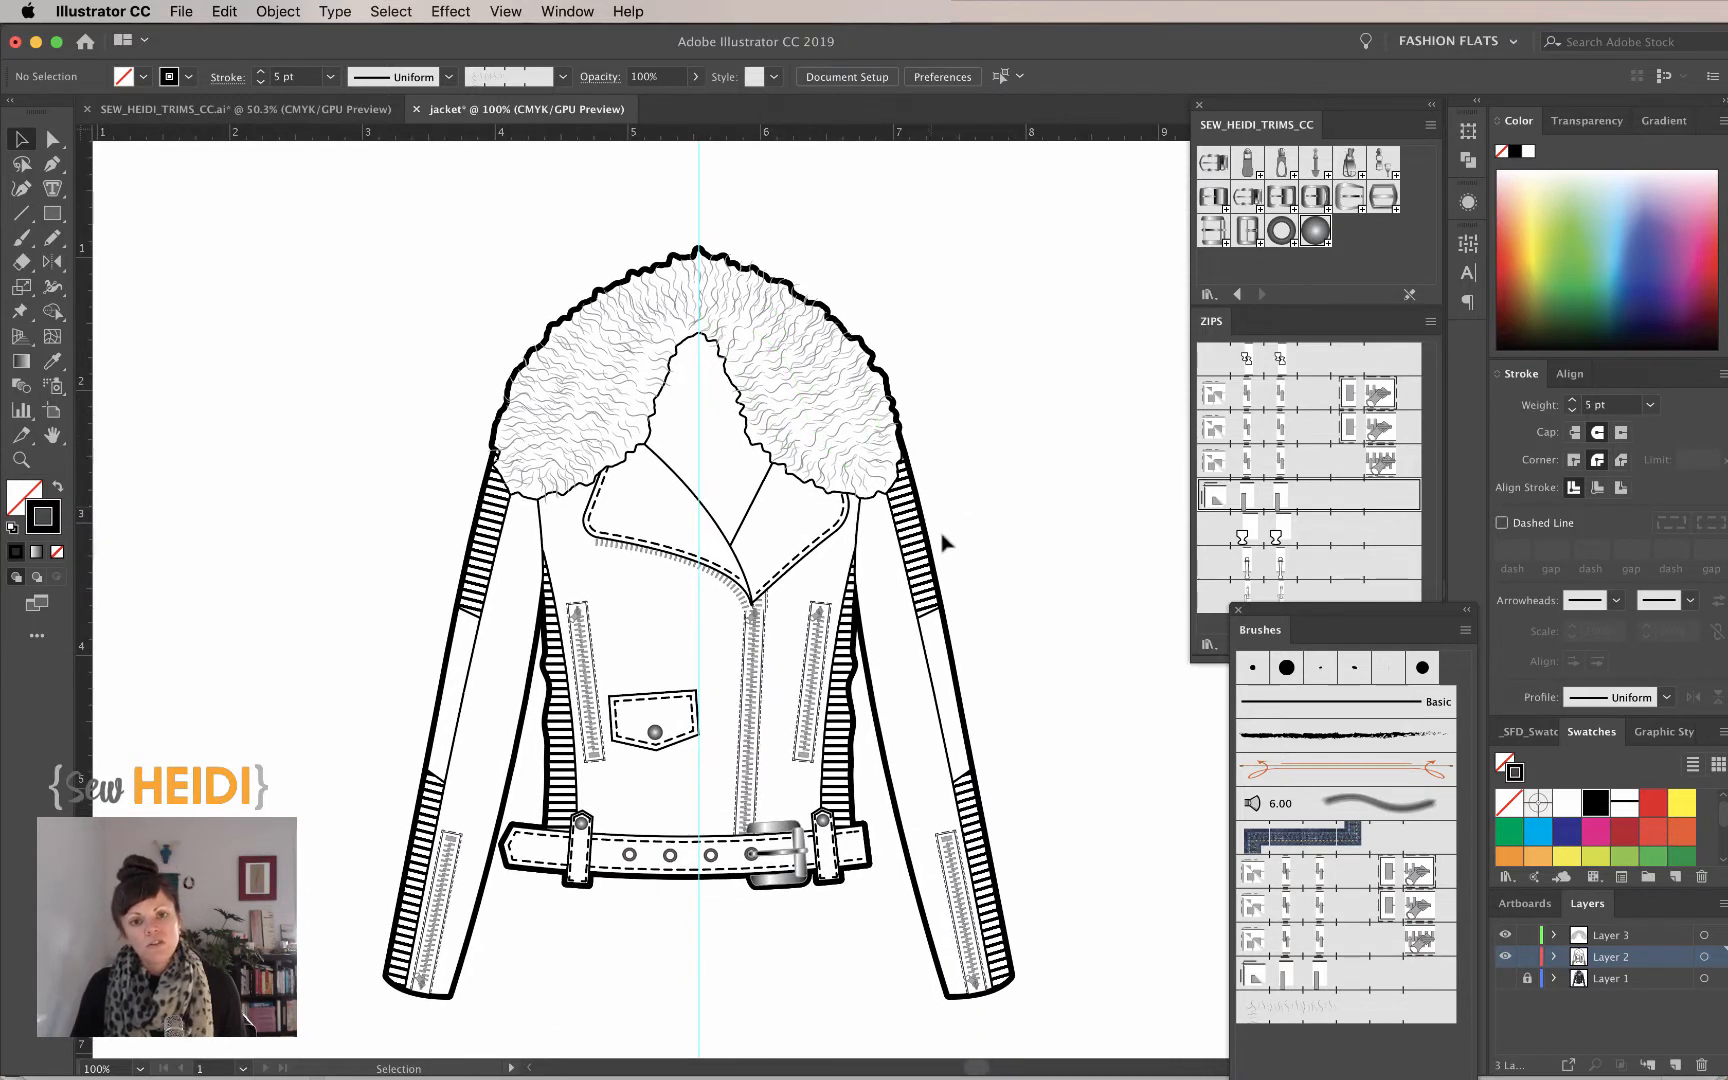
pyautogui.moveTo(822, 366)
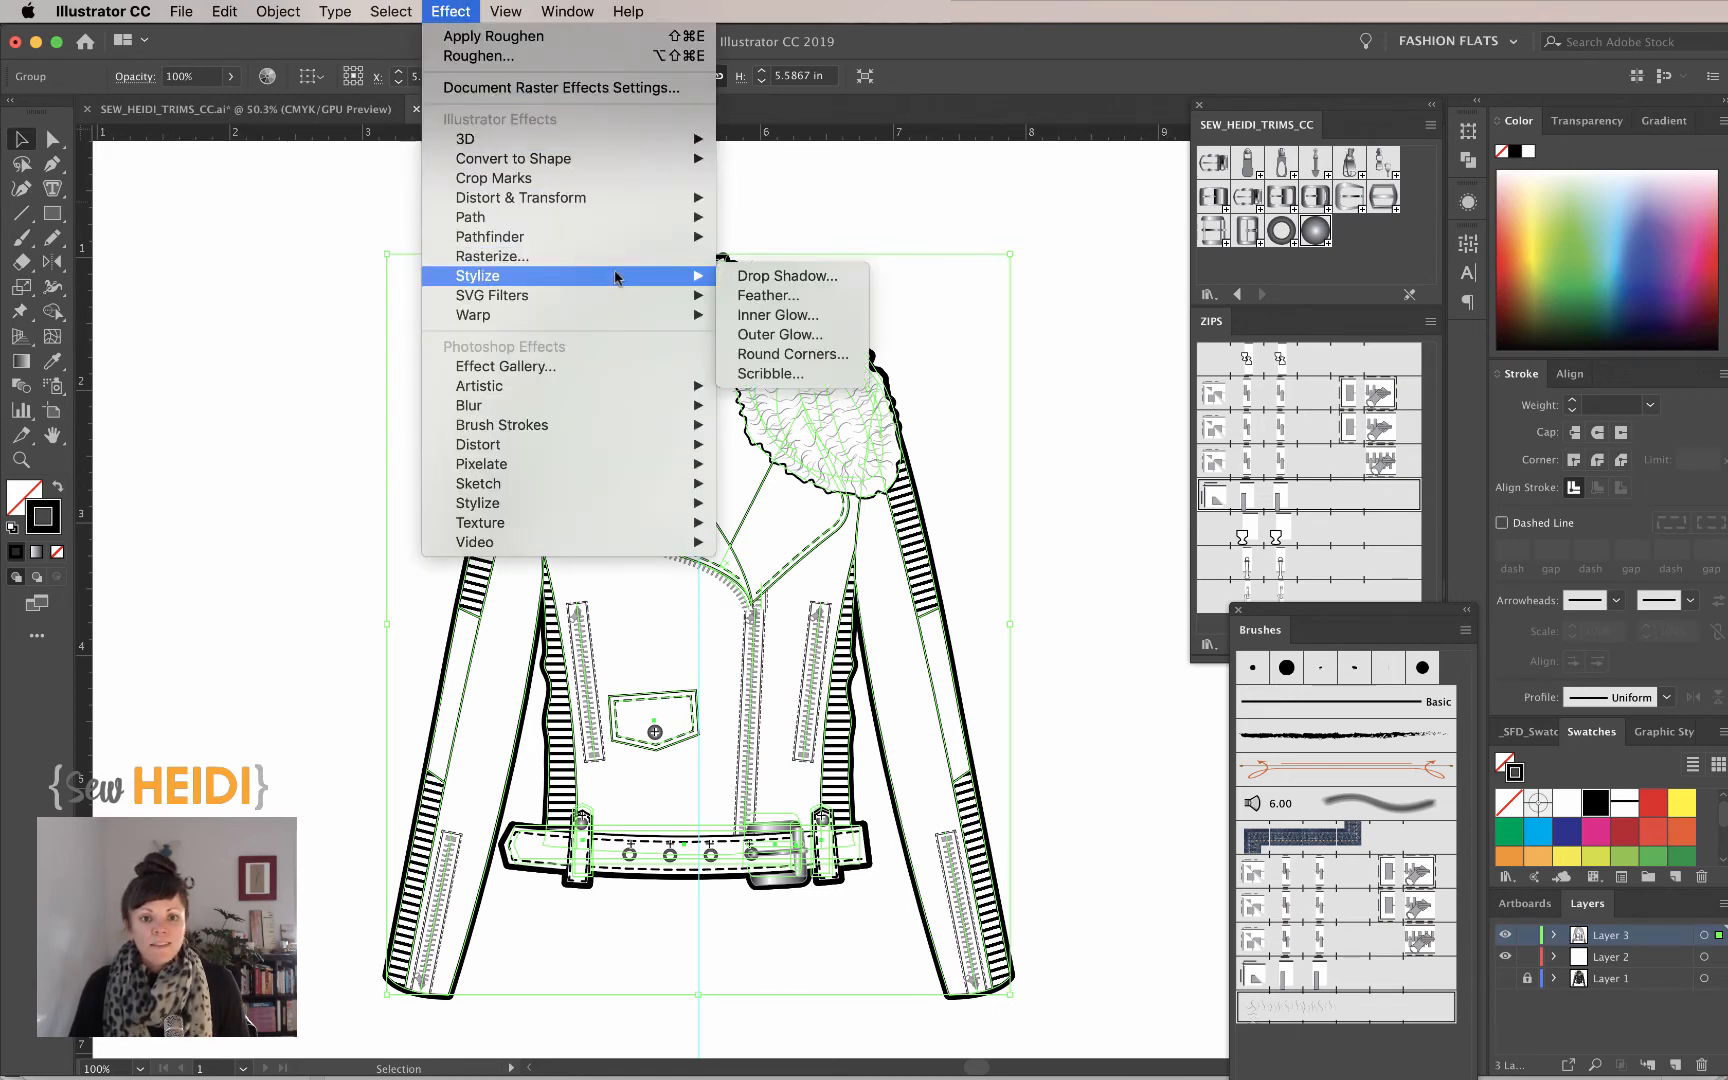
# - Apply a Drop Shadow: Multiply, 75% opacity, 0.1 in X/Y offsets, 0.07 in blur, black, with Preview on
pyautogui.click(786, 276)
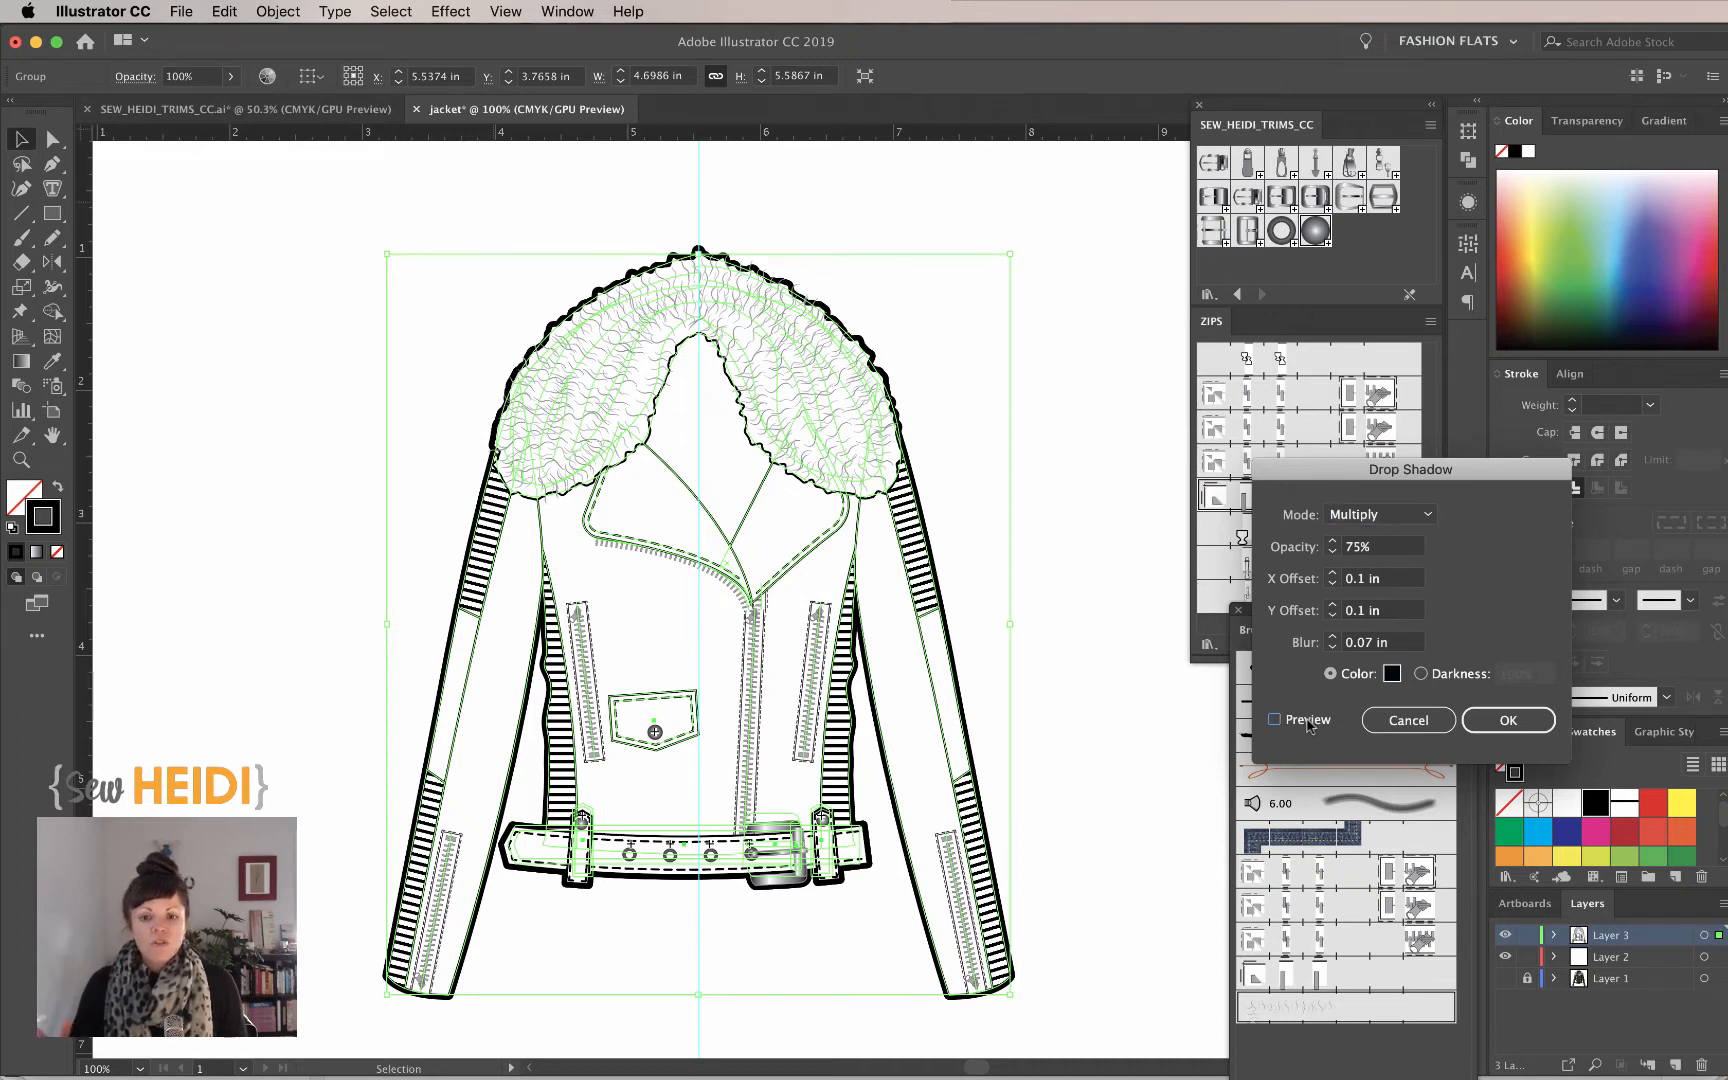
pyautogui.click(1274, 718)
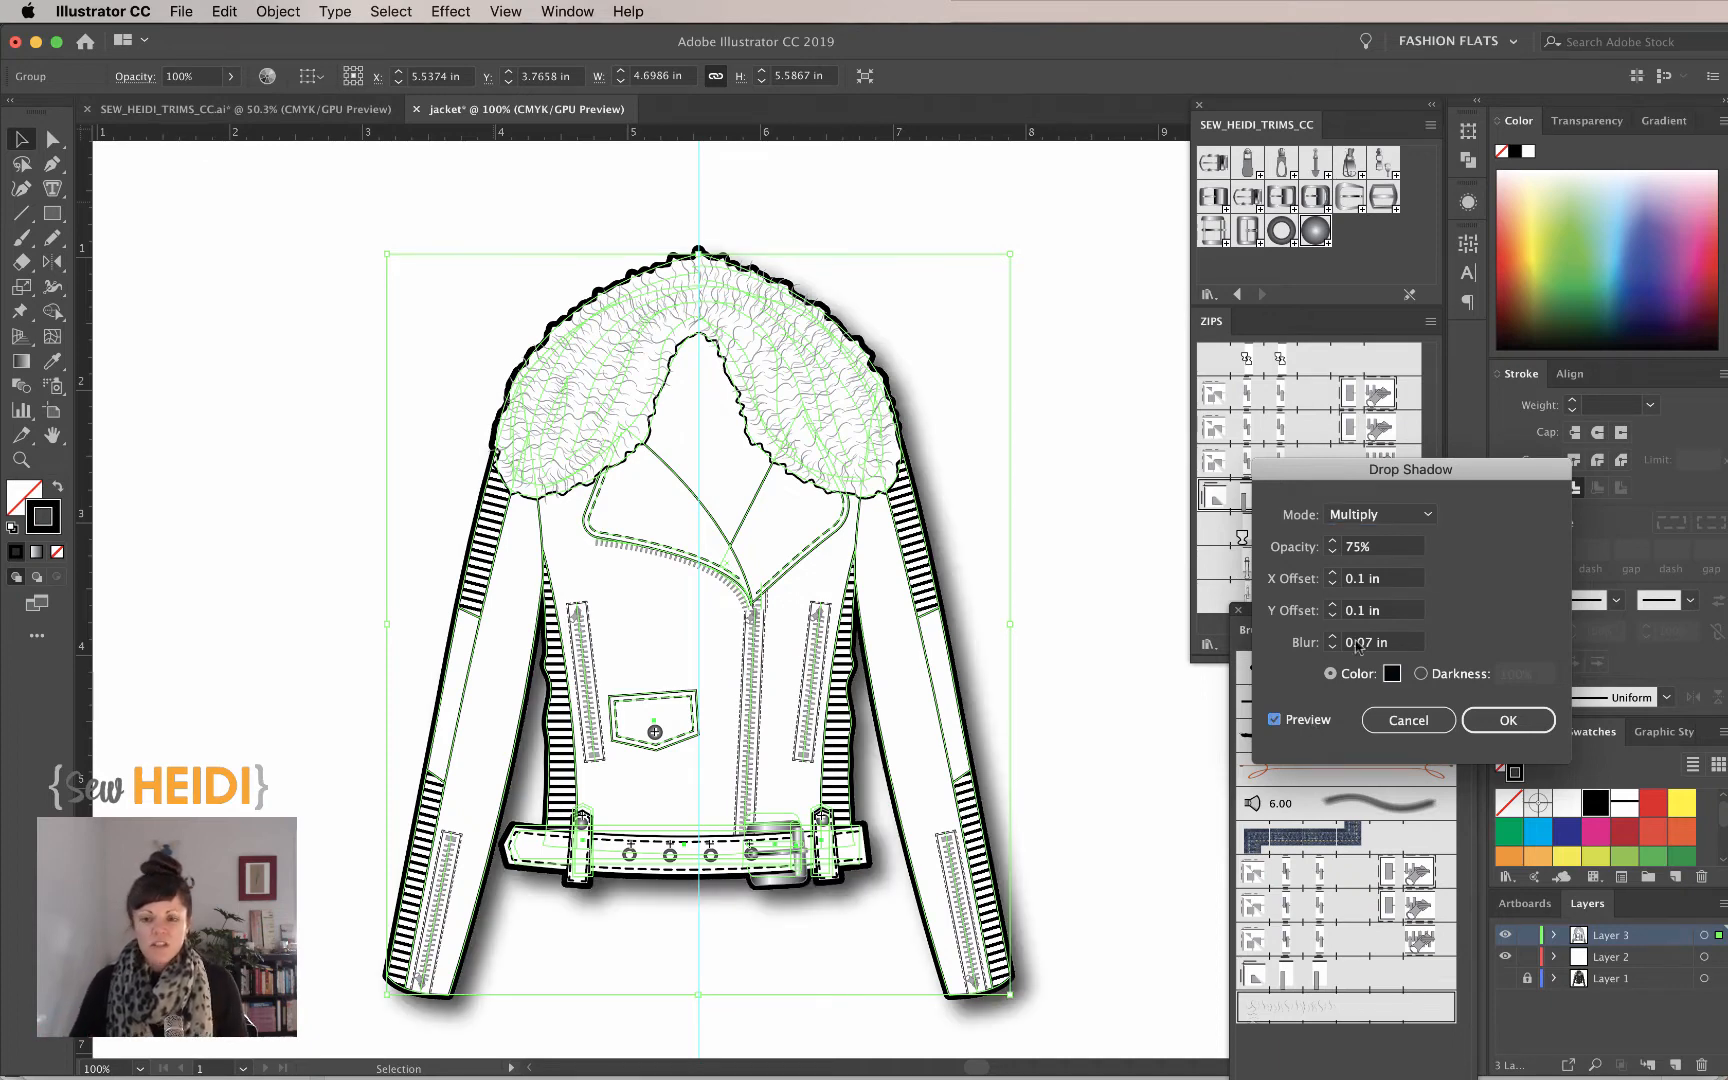
pyautogui.click(1378, 642)
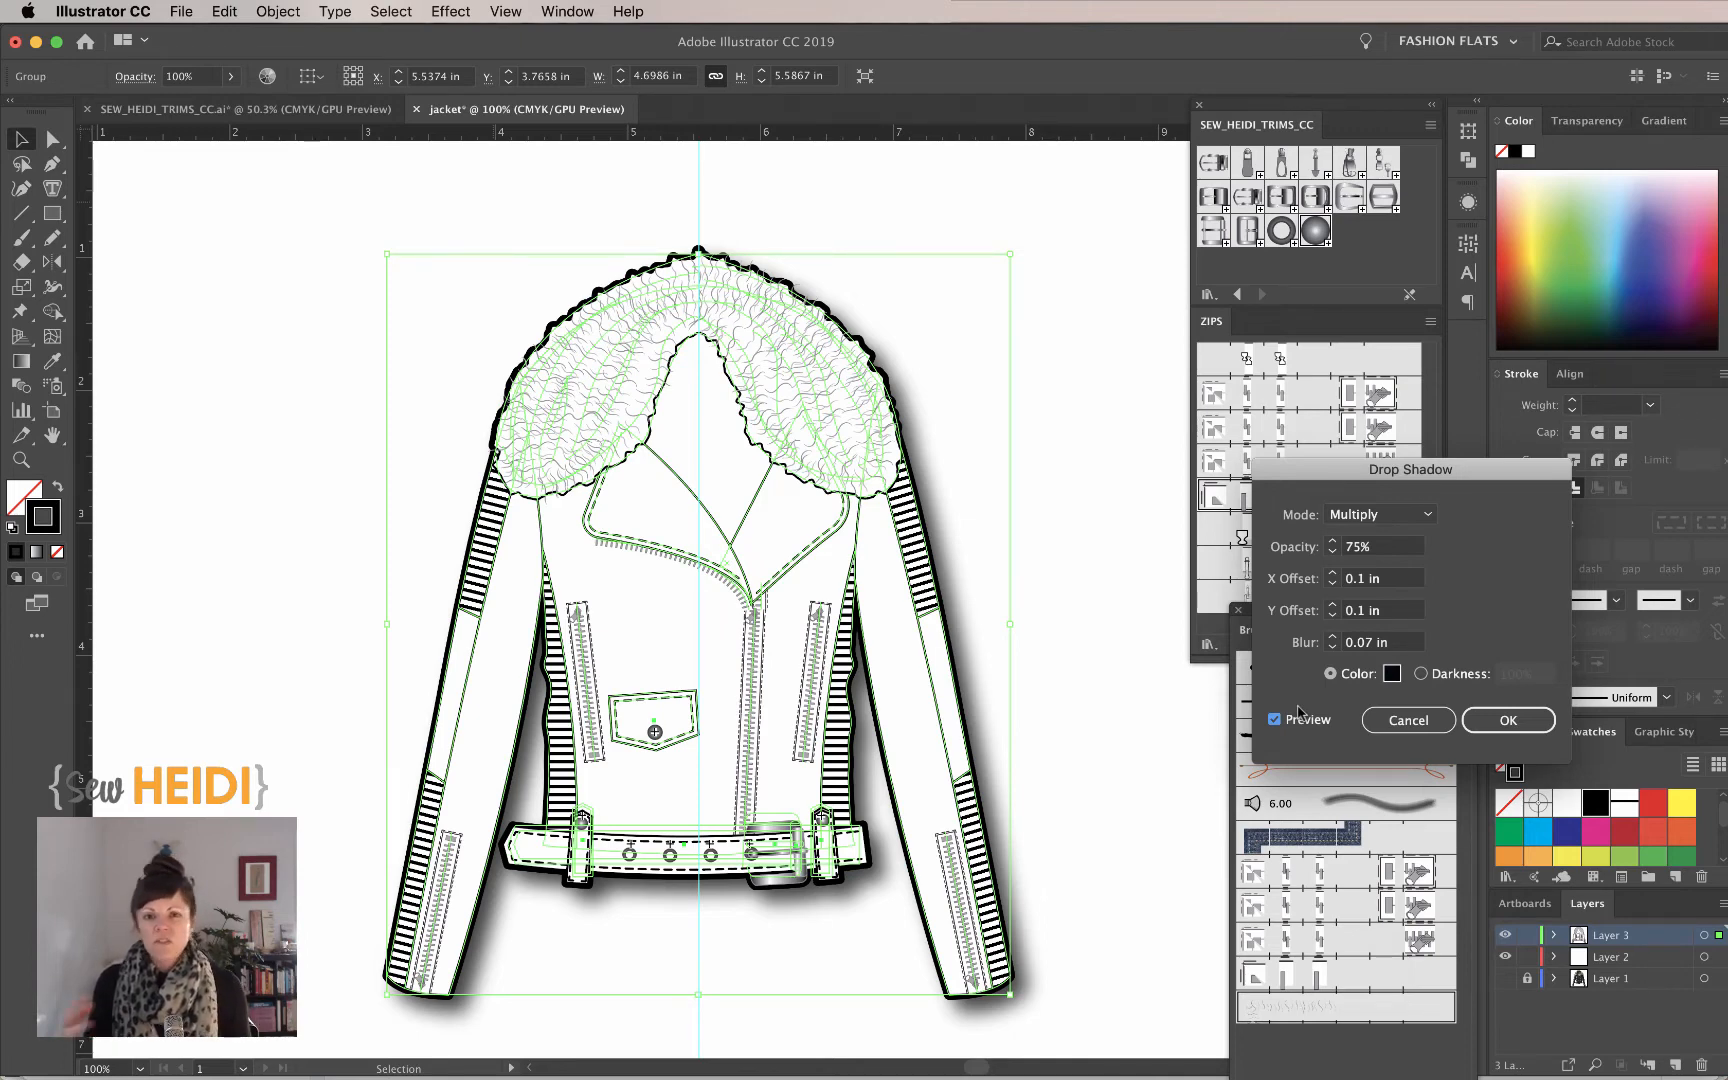
pyautogui.moveTo(1430, 750)
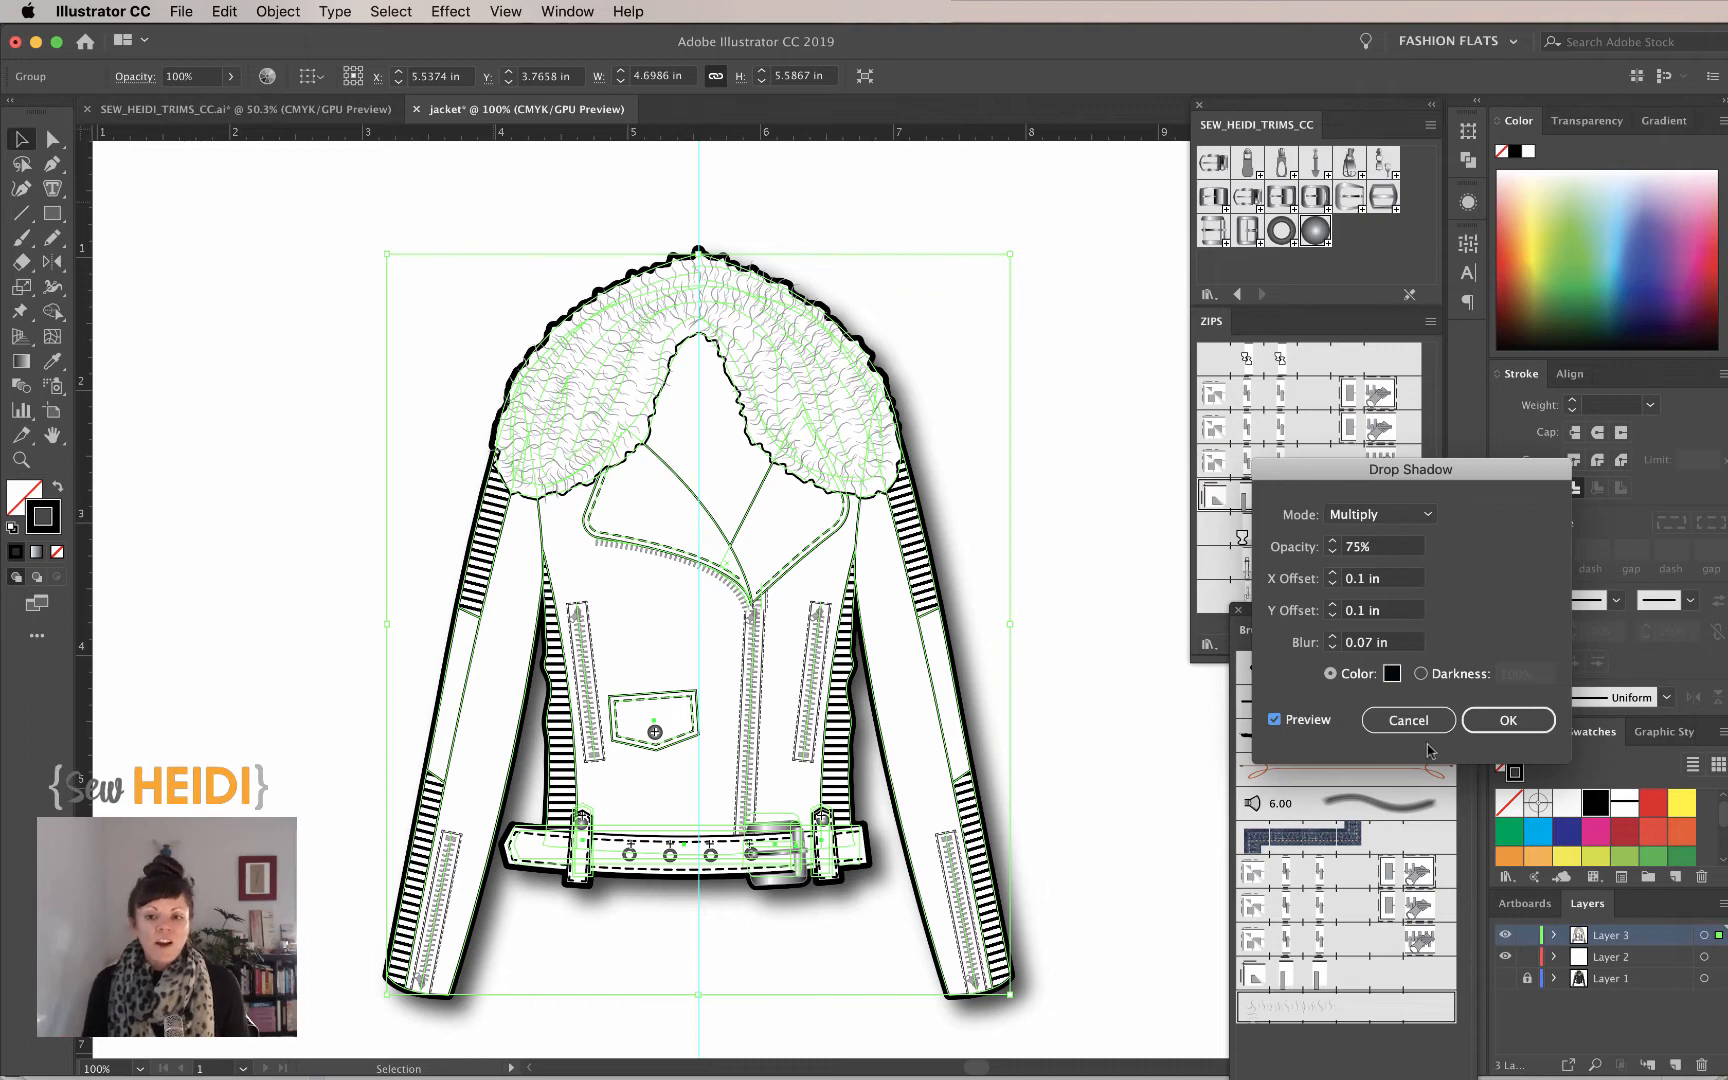